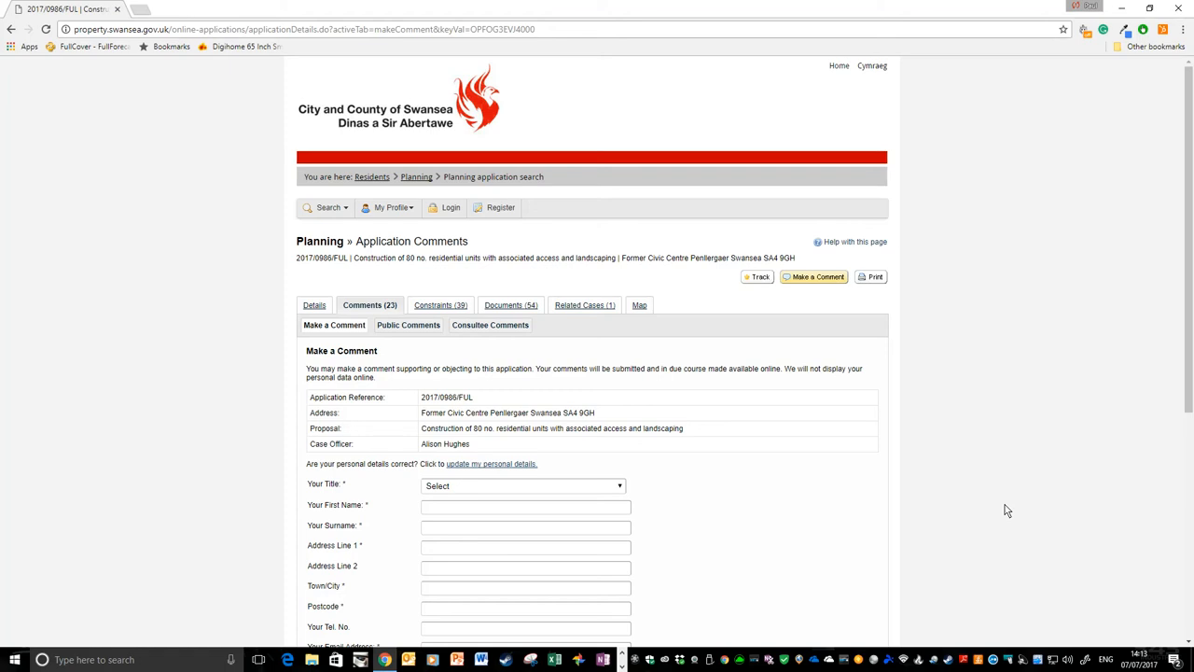
{"action": "mouse_move", "coordinate": [817, 519]}
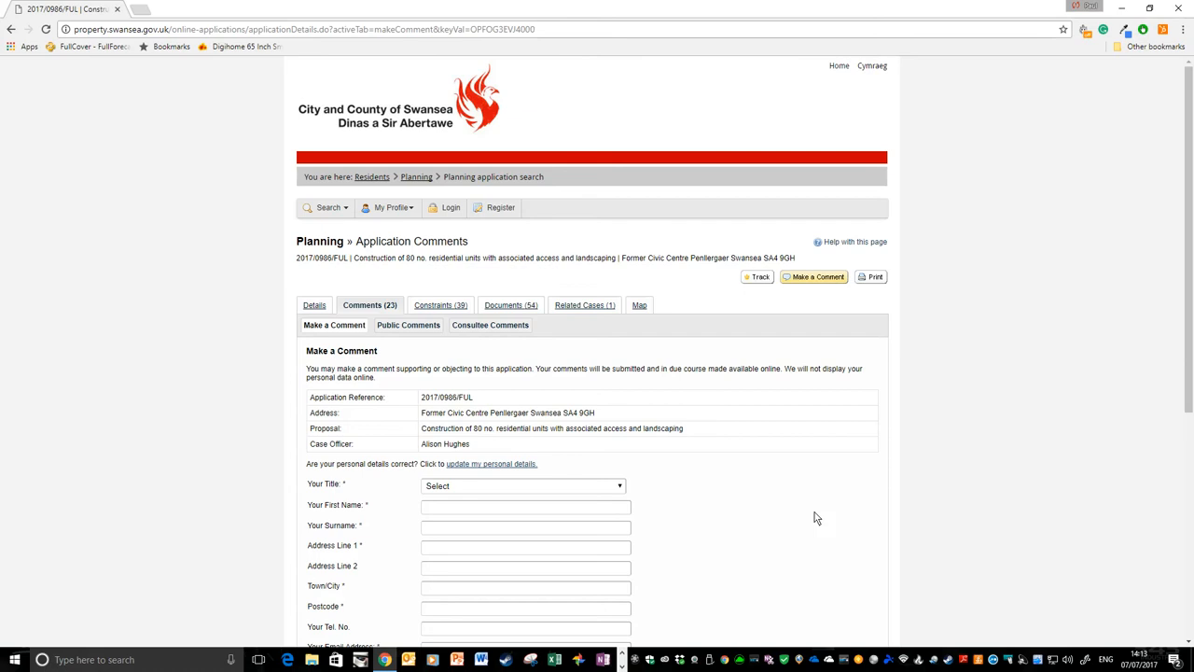
{"action": "mouse_move", "coordinate": [663, 448]}
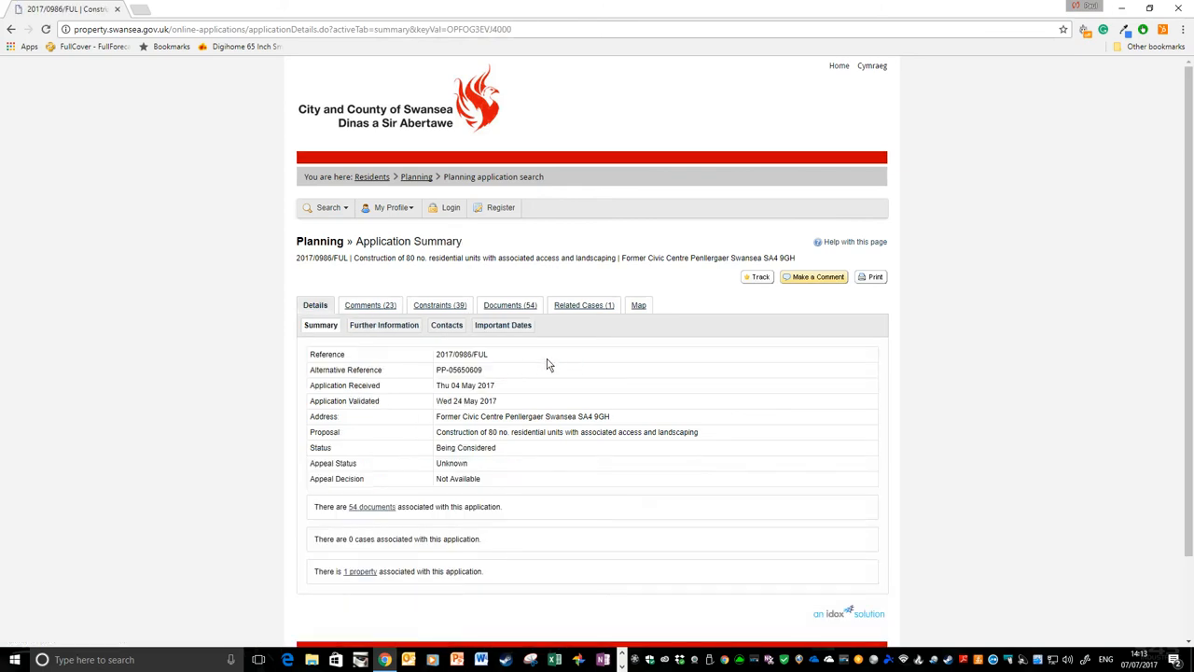
{"action": "mouse_move", "coordinate": [511, 306]}
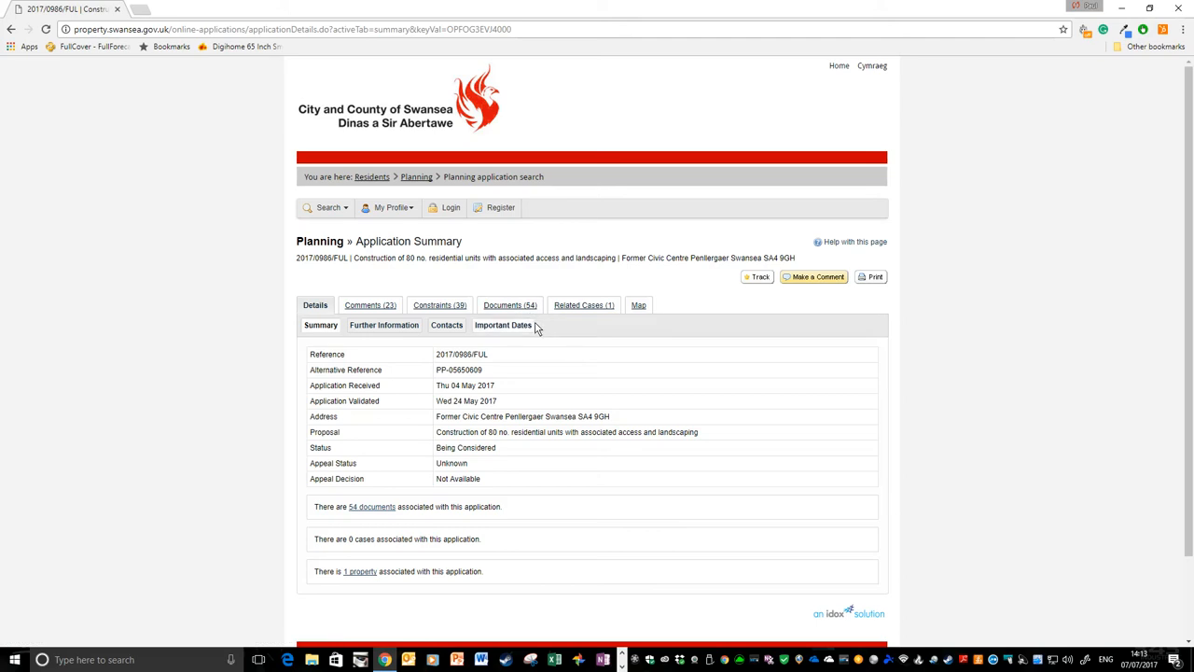
{"action": "mouse_move", "coordinate": [544, 325]}
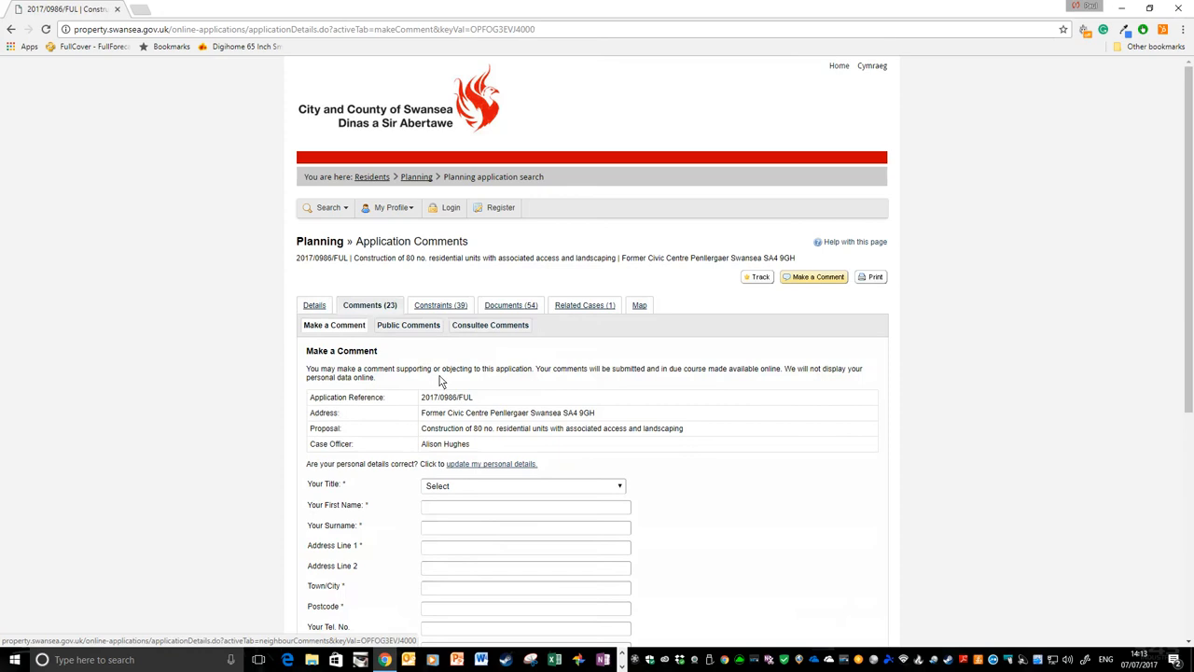
Show the Public Comments list for 2017/0986/FUL and scroll through the submitted comments.
{"action": "scroll", "scroll_direction": "down", "scroll_amount": 3}
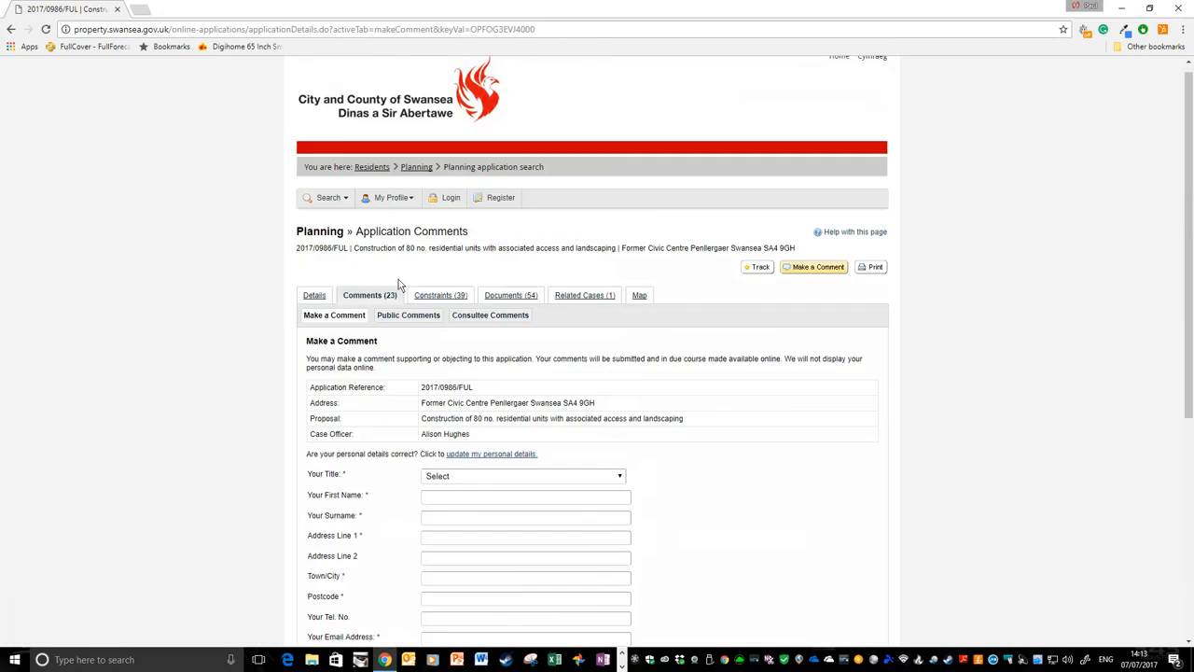
{"action": "left_click", "coordinate": [407, 314]}
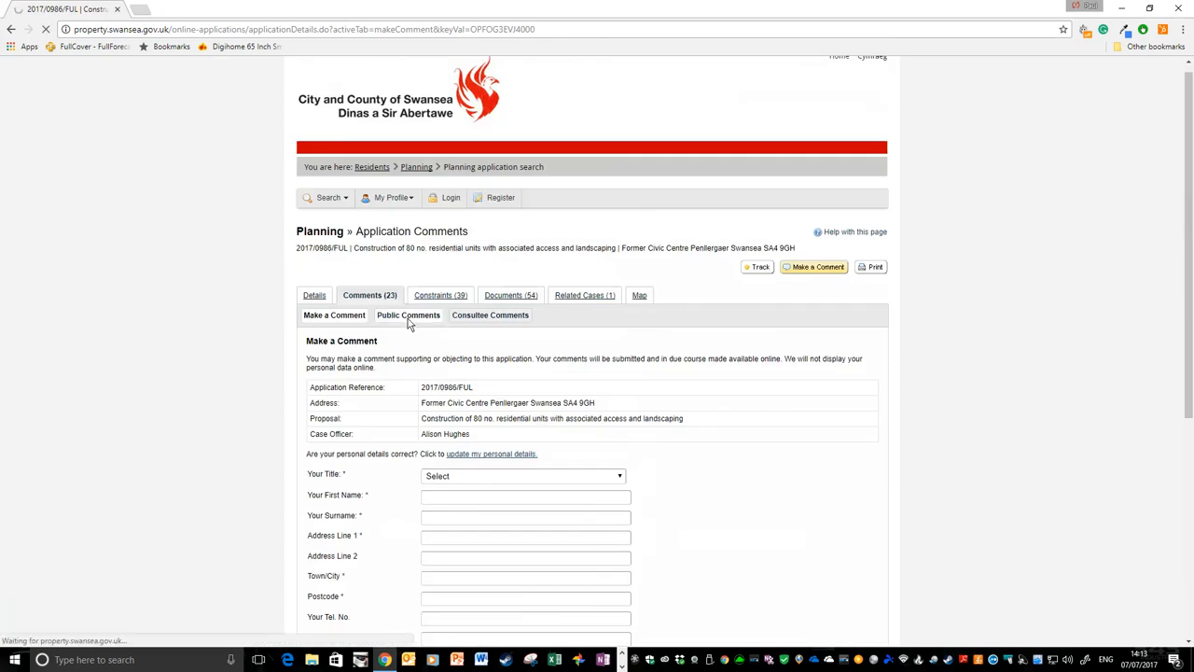
{"action": "left_click", "coordinate": [407, 313]}
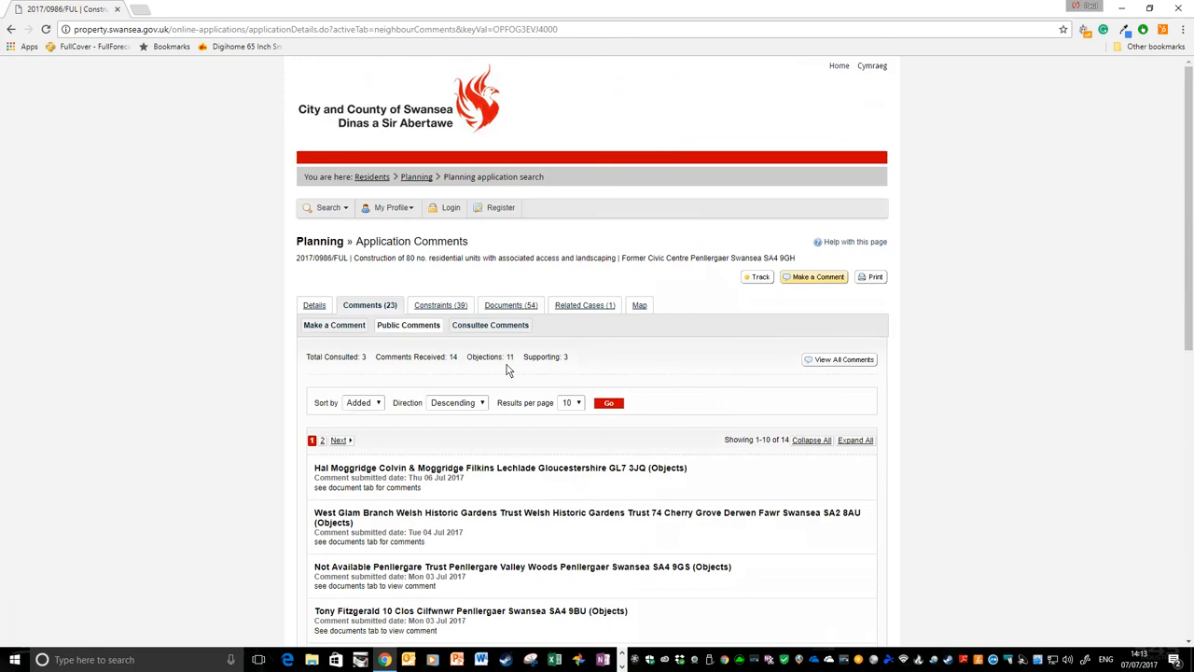
{"action": "scroll", "scroll_direction": "down", "scroll_amount": 3}
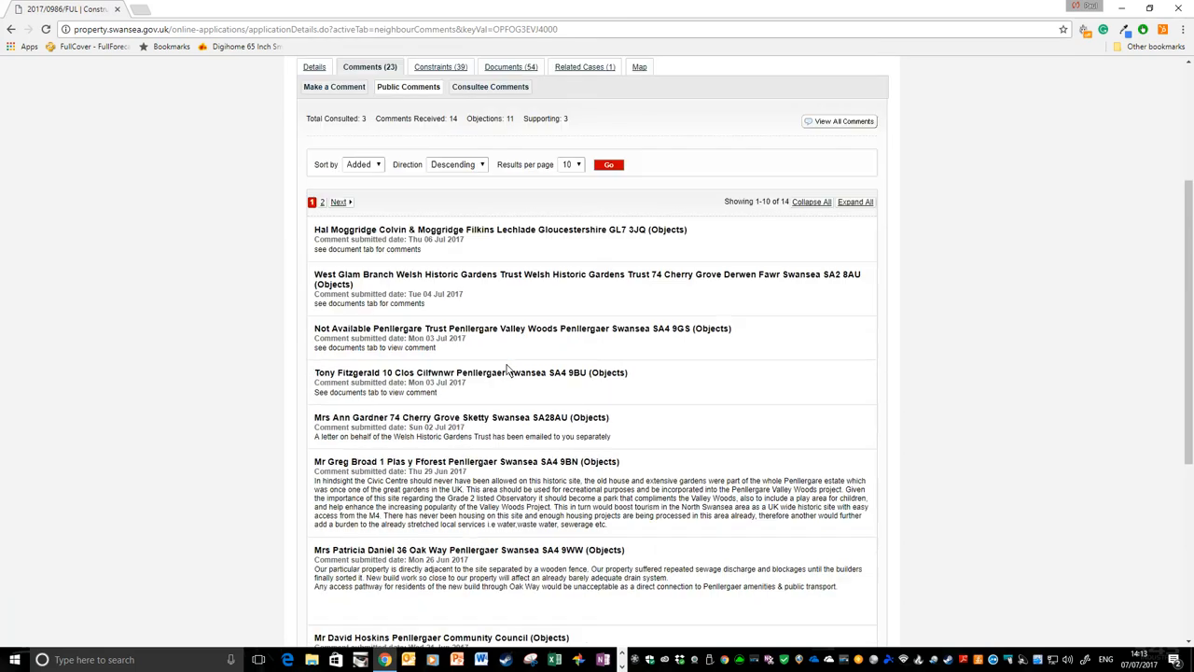
{"action": "scroll", "scroll_direction": "down", "scroll_amount": 3}
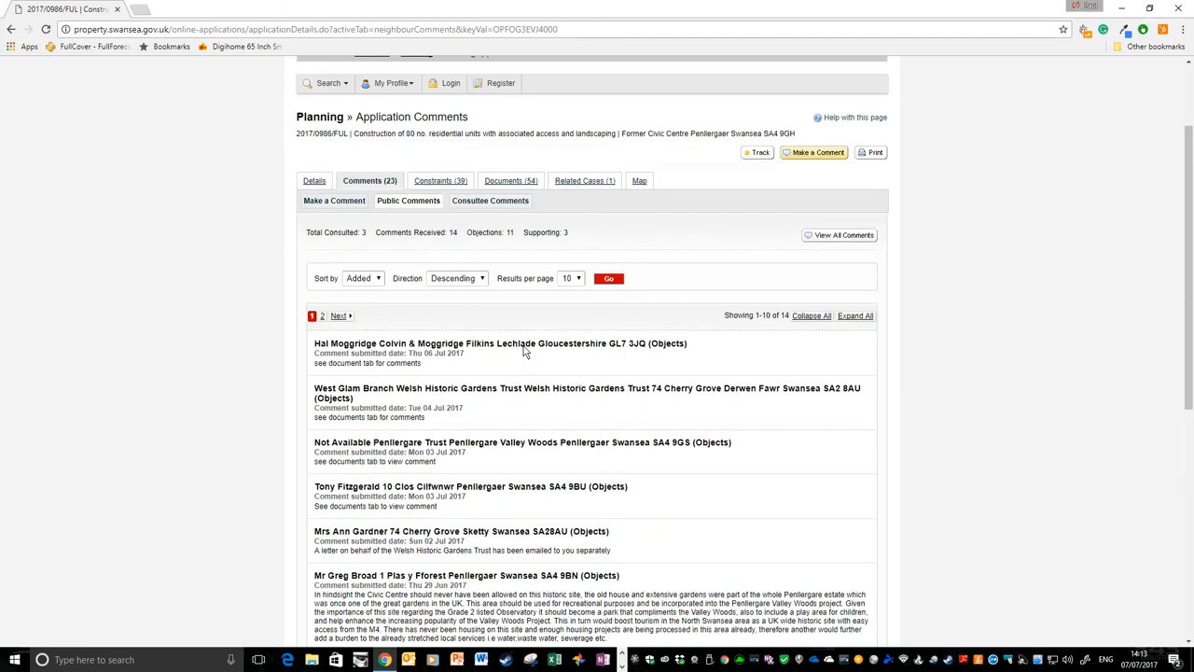
{"action": "mouse_move", "coordinate": [518, 298]}
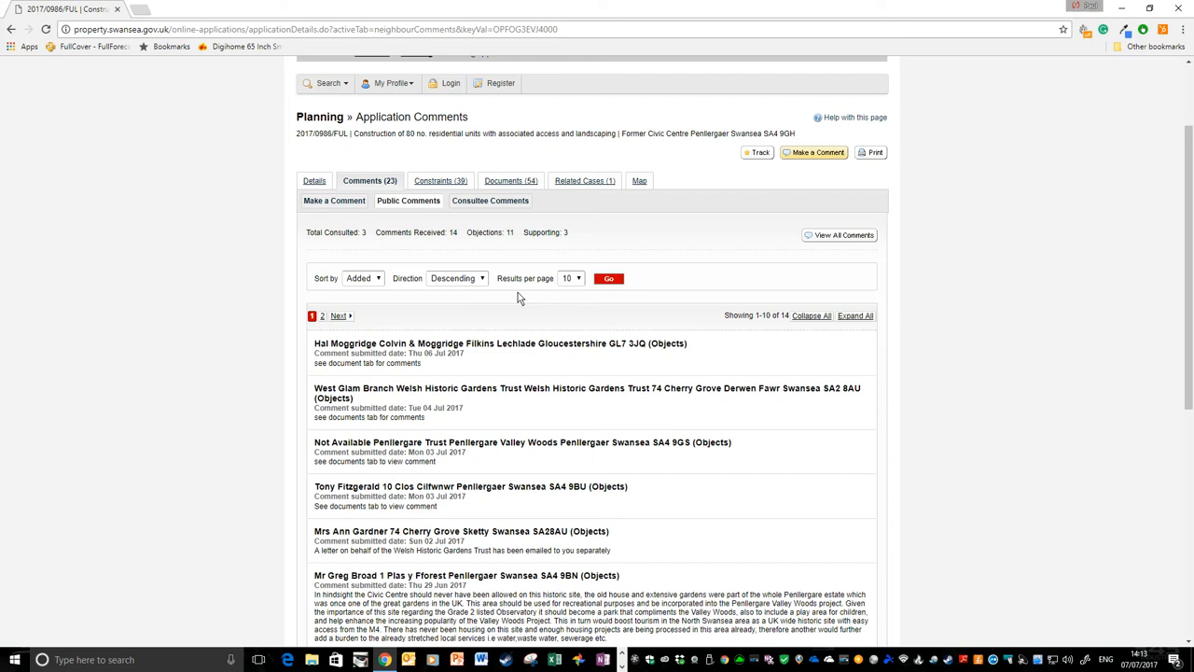
{"action": "mouse_move", "coordinate": [541, 243]}
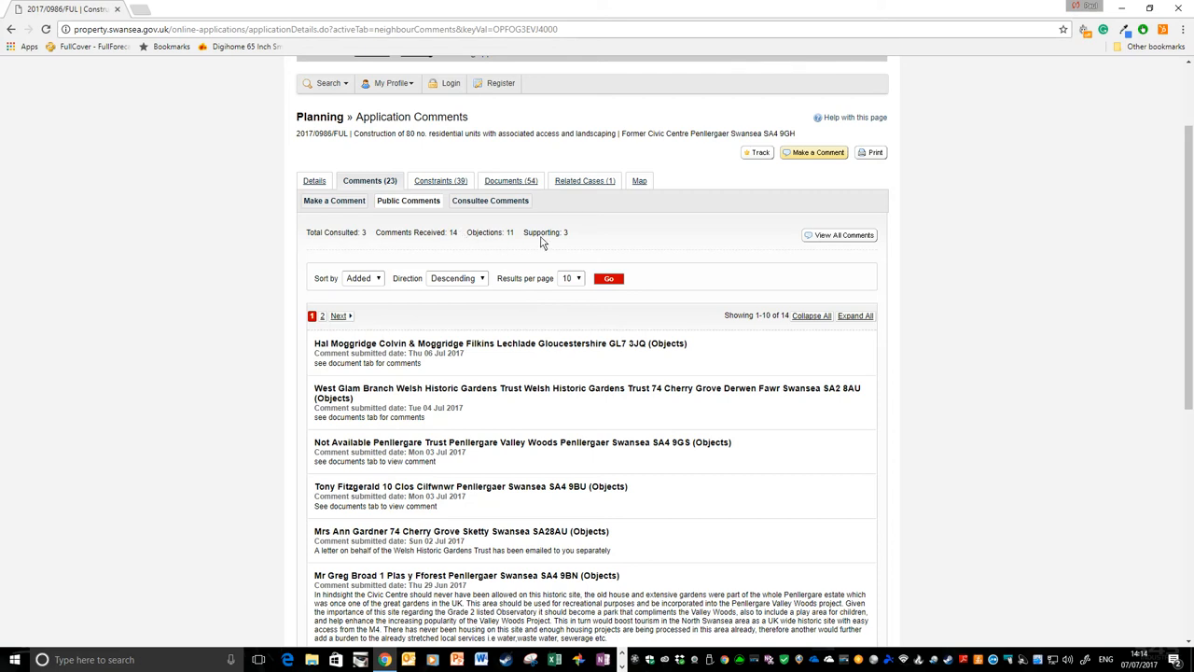
{"action": "mouse_move", "coordinate": [784, 206]}
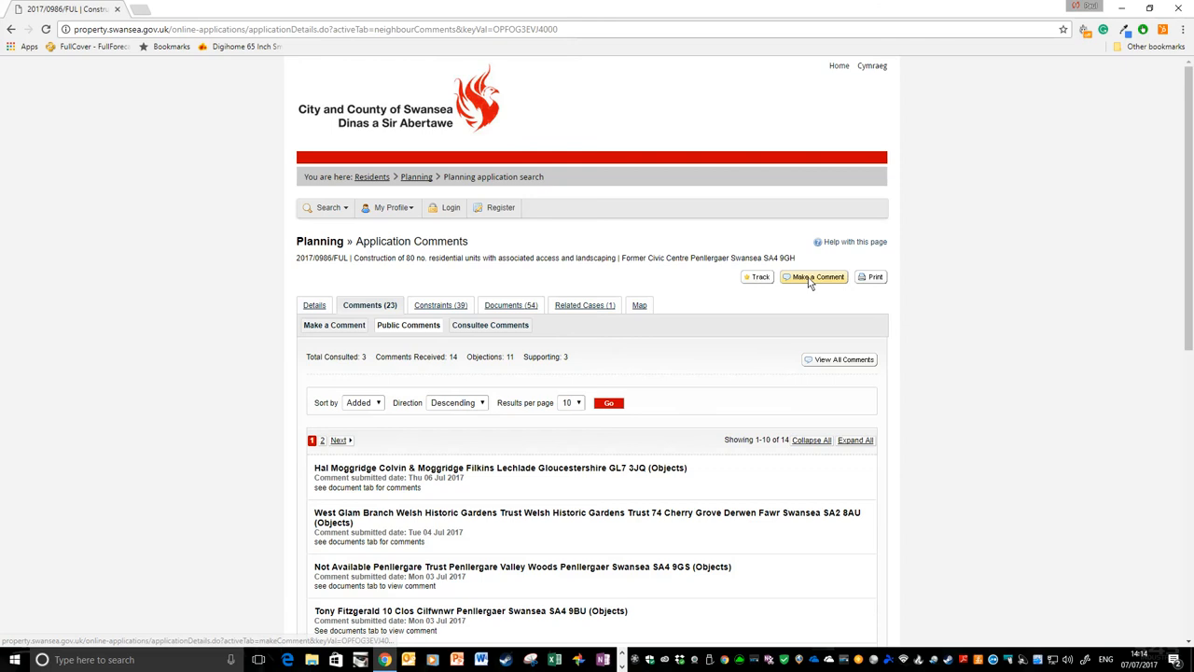
On the Make a Comment form, choose title Mr and enter the surname 'Cleverly'.
{"action": "left_click", "coordinate": [334, 324]}
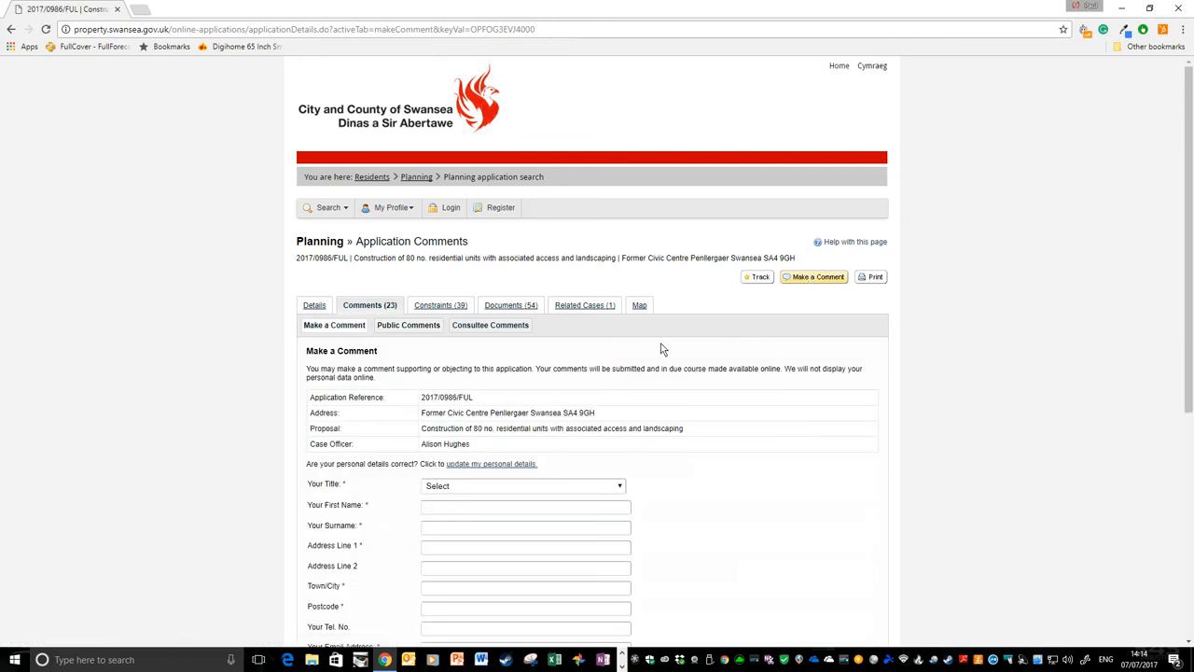
{"action": "scroll", "scroll_direction": "down", "scroll_amount": 3}
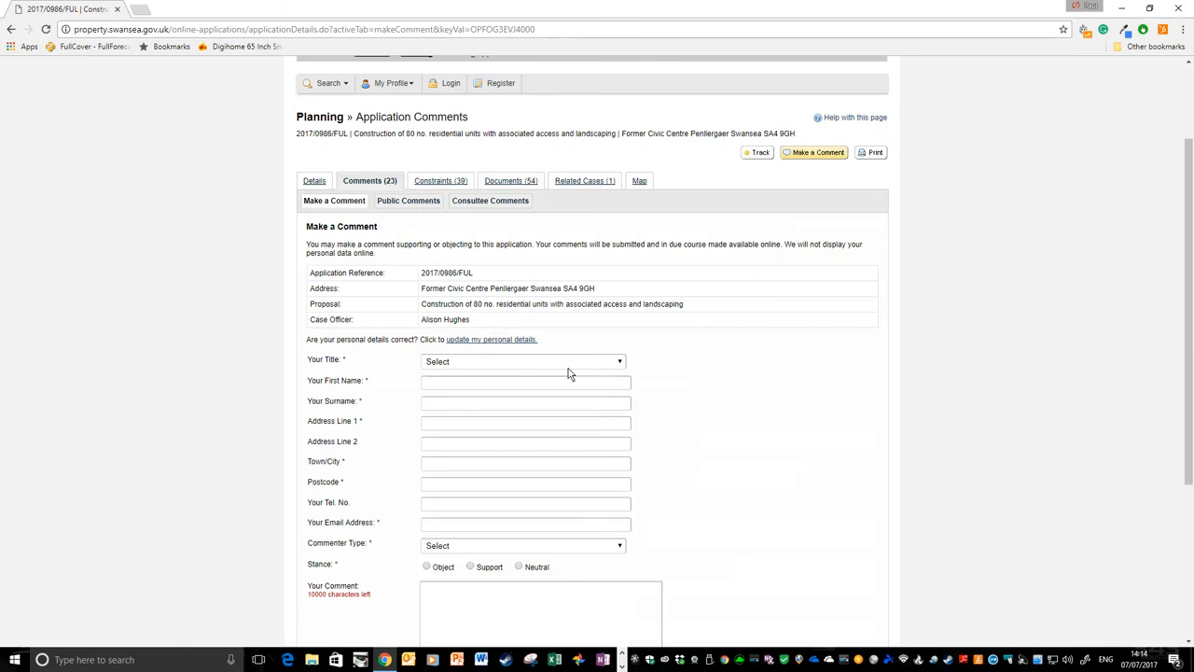
{"action": "left_click", "coordinate": [523, 362]}
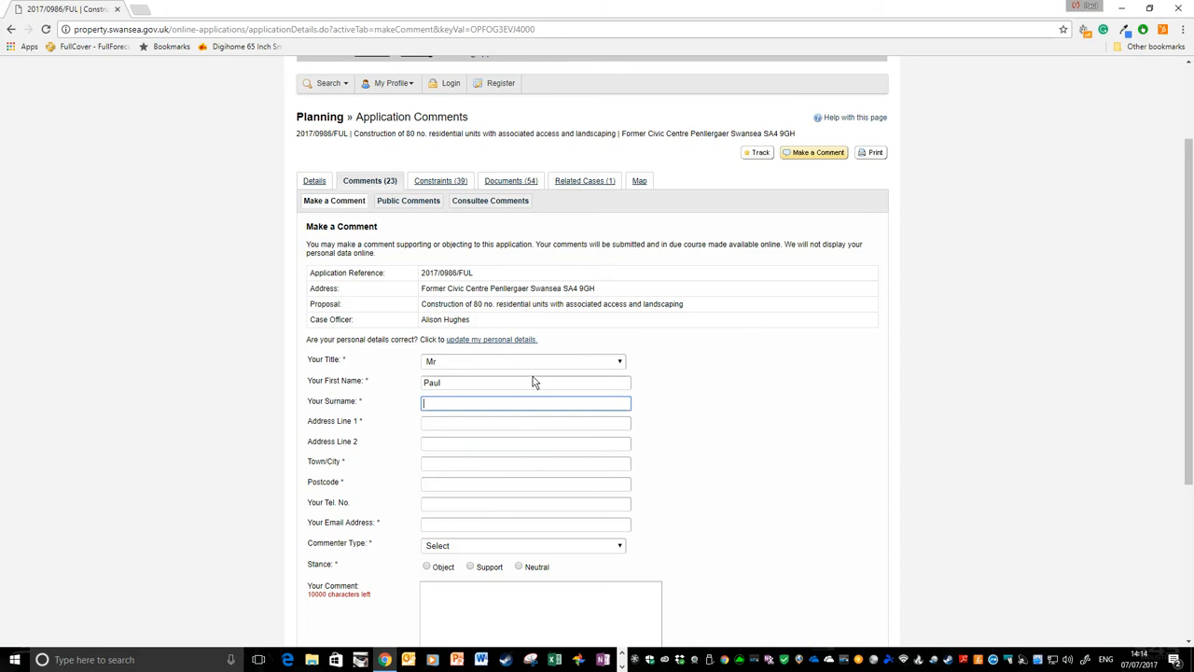
{"action": "type", "text": "Cleverly"}
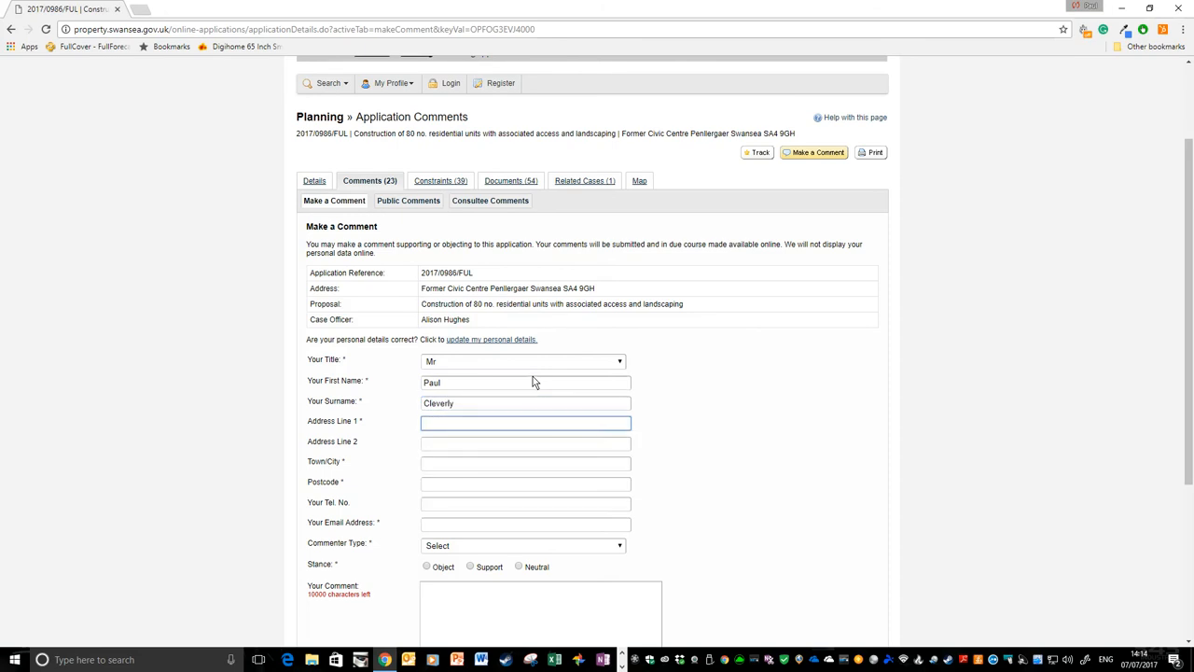
{"action": "type", "text": "My Street"}
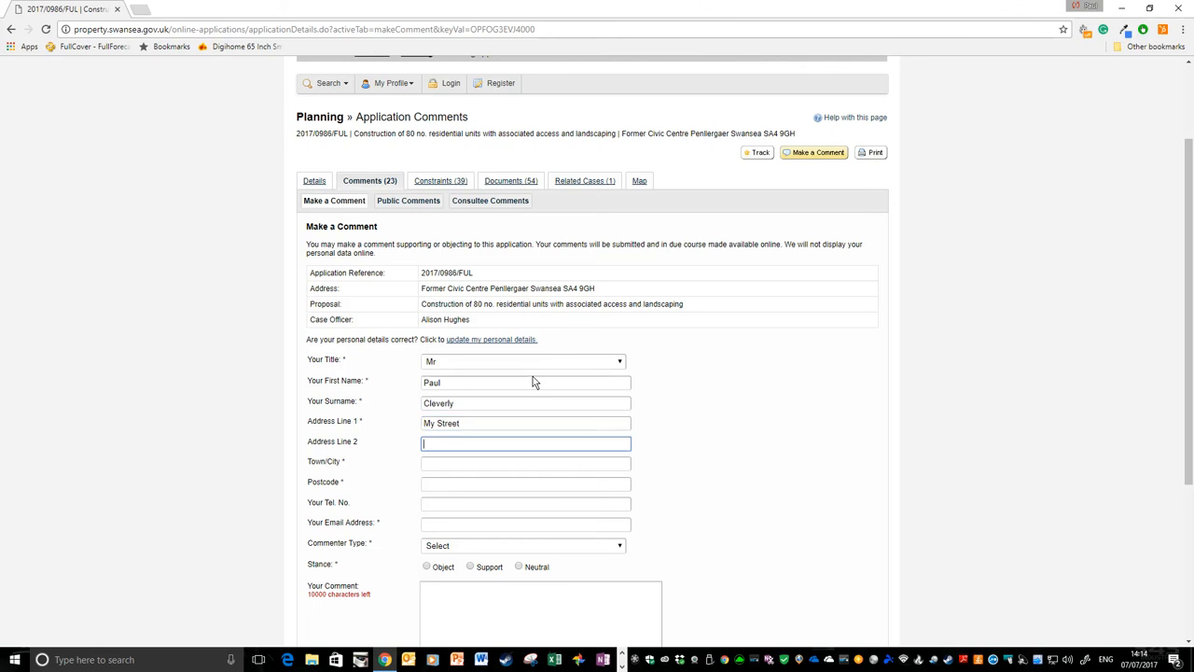
{"action": "type", "text": "m"}
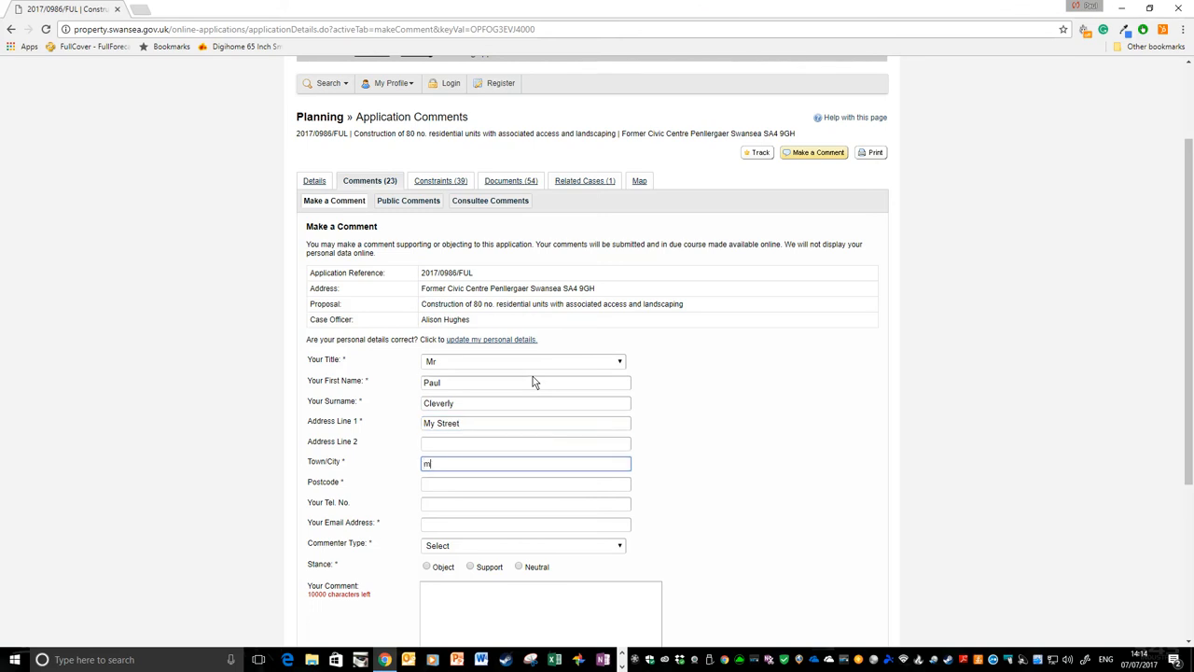
{"action": "type", "text": "y To"}
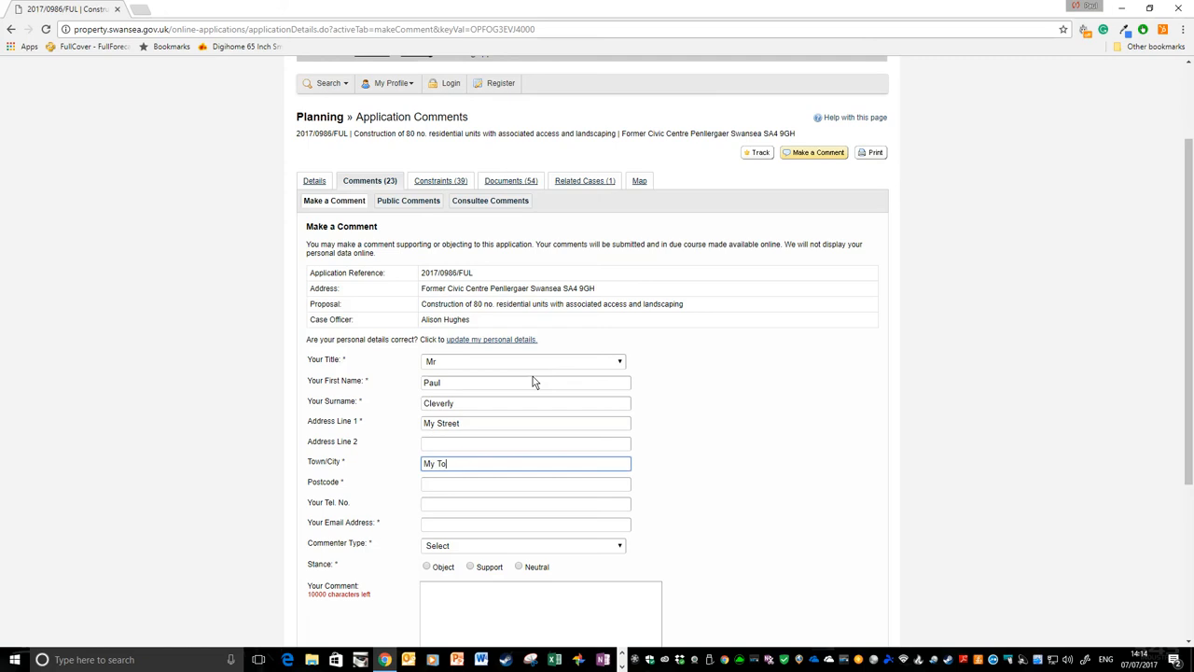
{"action": "type", "text": "My Postcode"}
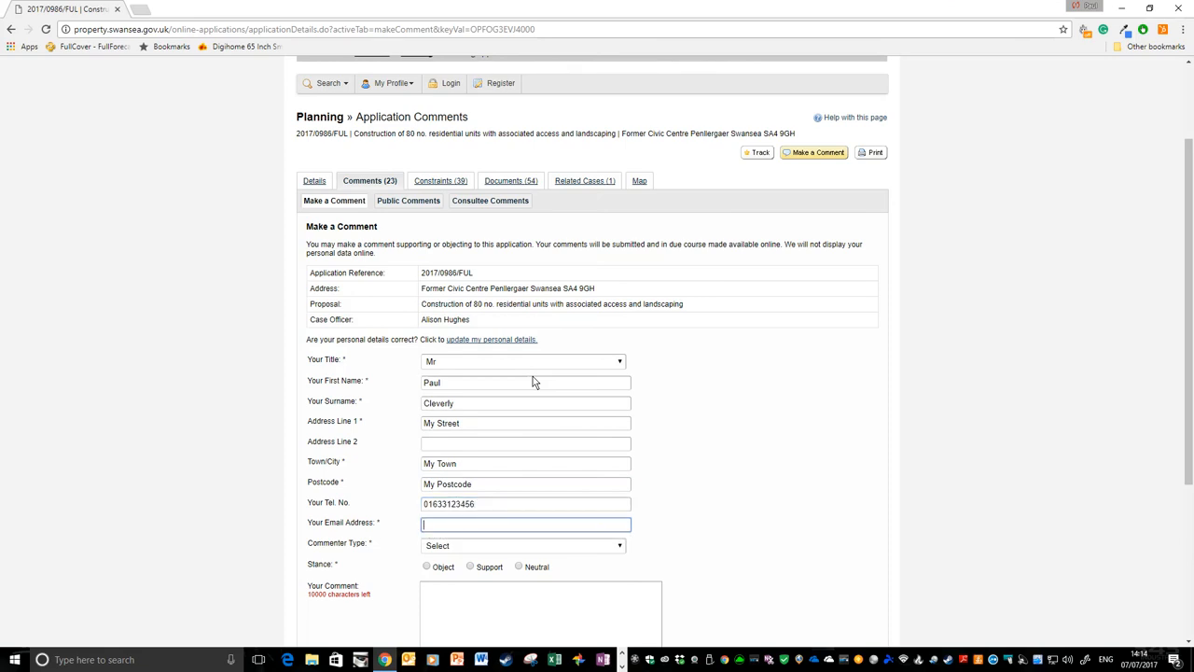
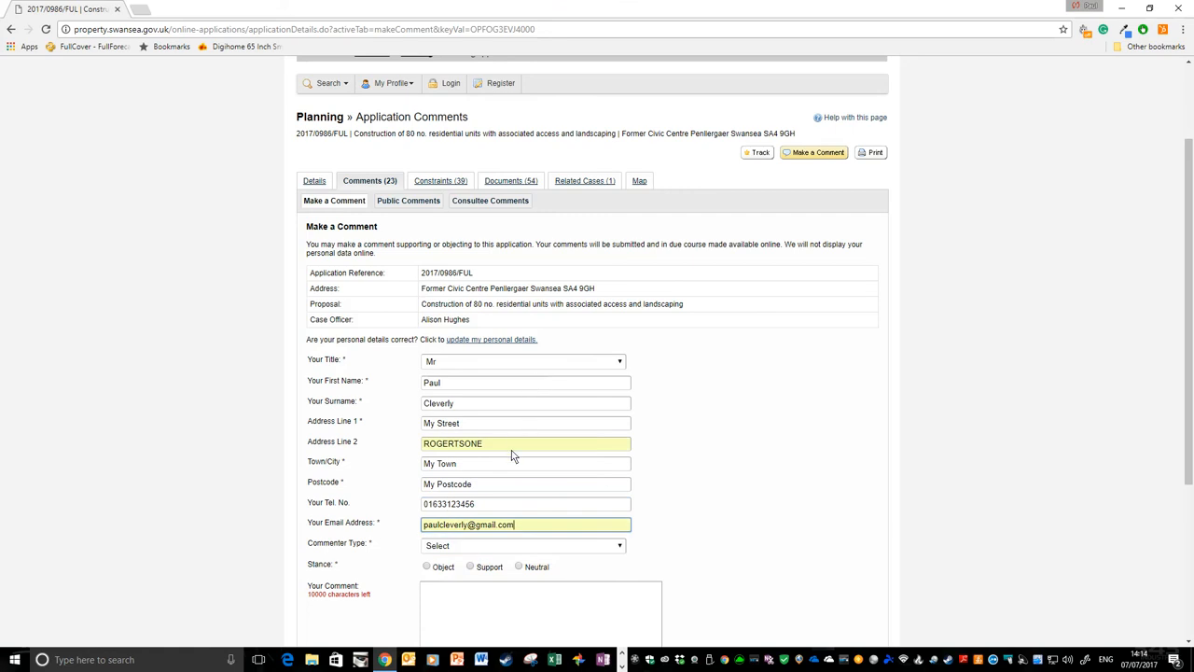
{"action": "left_click", "coordinate": [522, 545]}
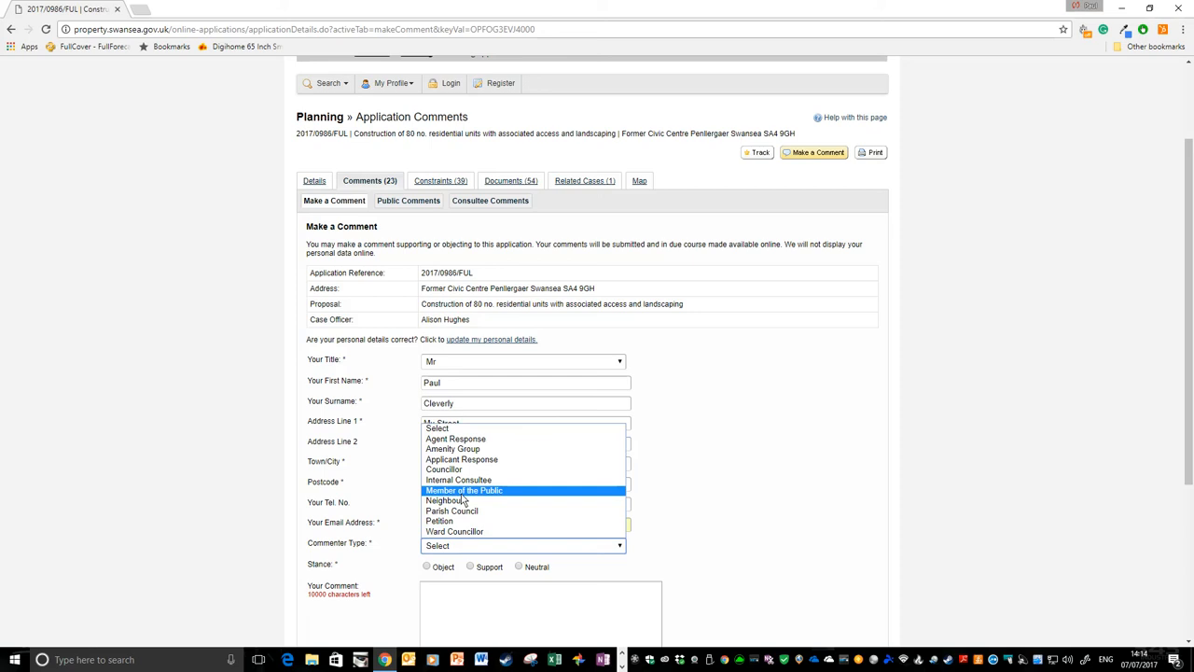
Set commenter type to Member of the Public and the stance to Support.
{"action": "left_click", "coordinate": [463, 489]}
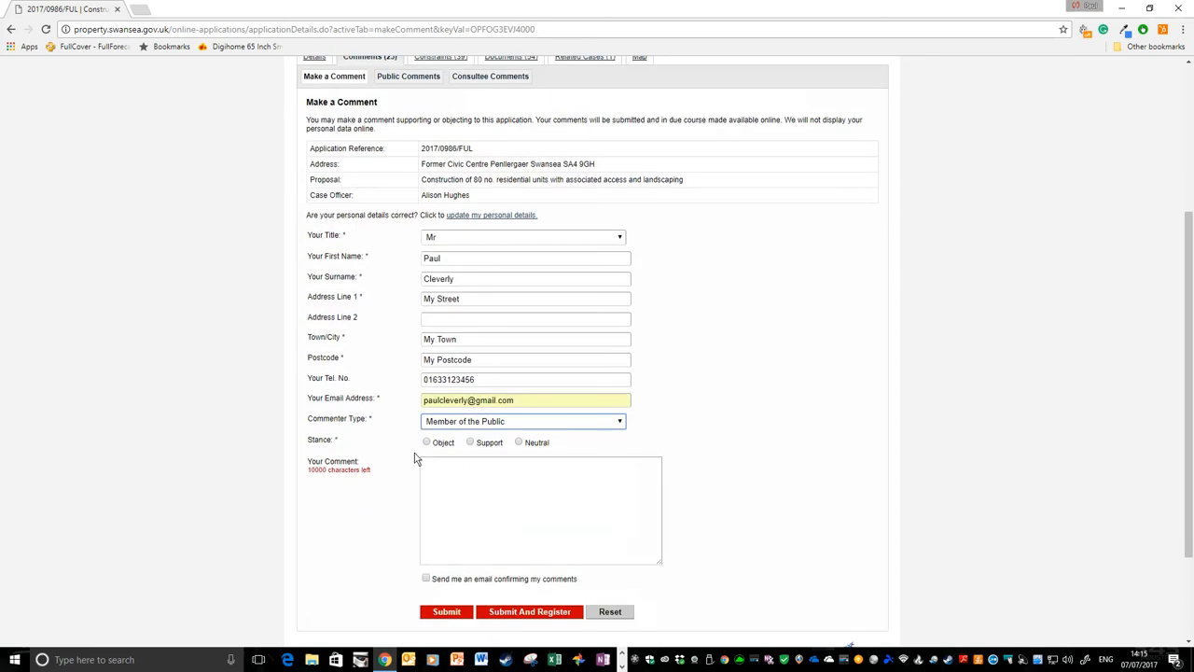
{"action": "mouse_move", "coordinate": [403, 459]}
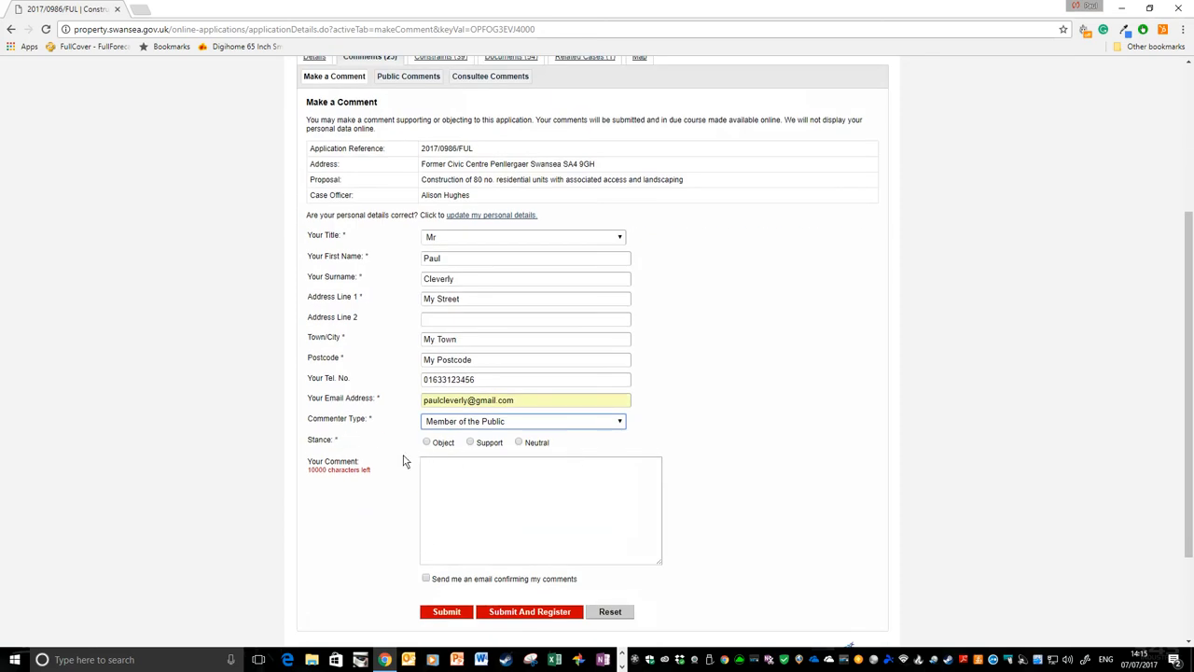
{"action": "left_click", "coordinate": [425, 442]}
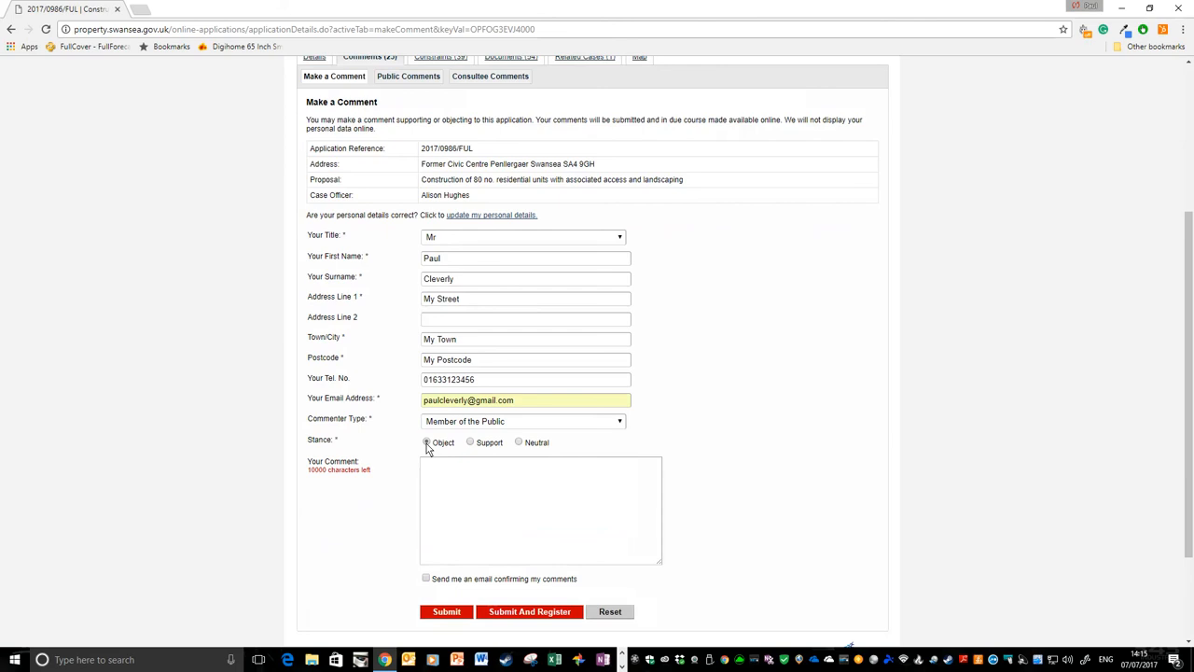
{"action": "left_click", "coordinate": [470, 440]}
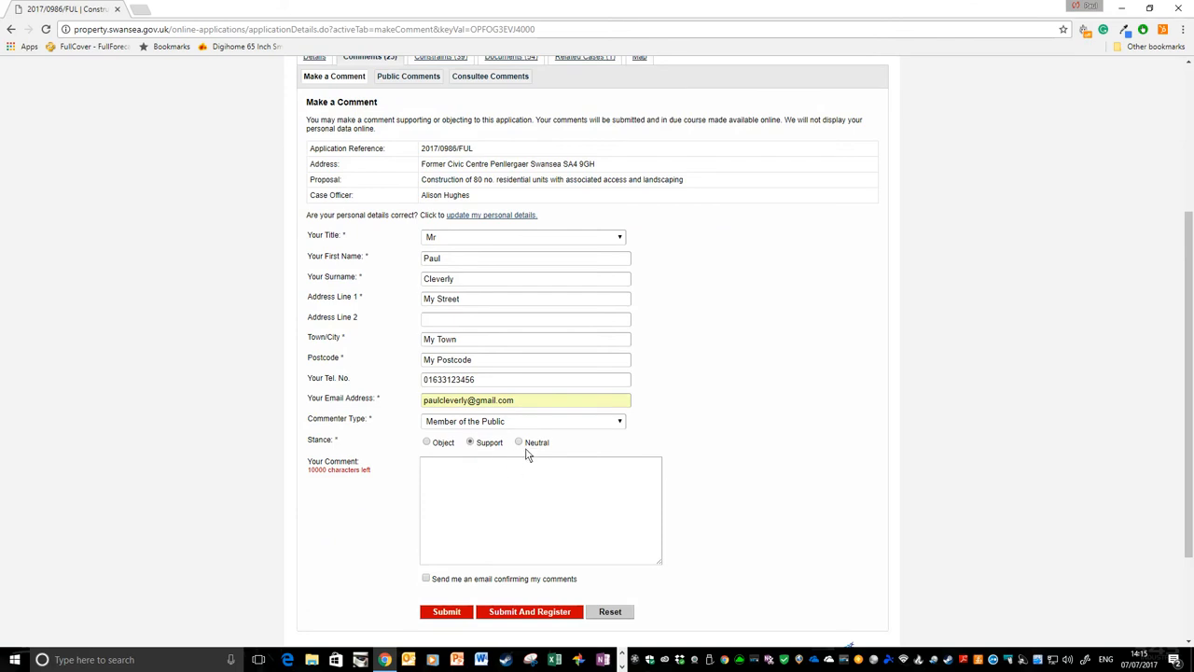
{"action": "mouse_move", "coordinate": [525, 440]}
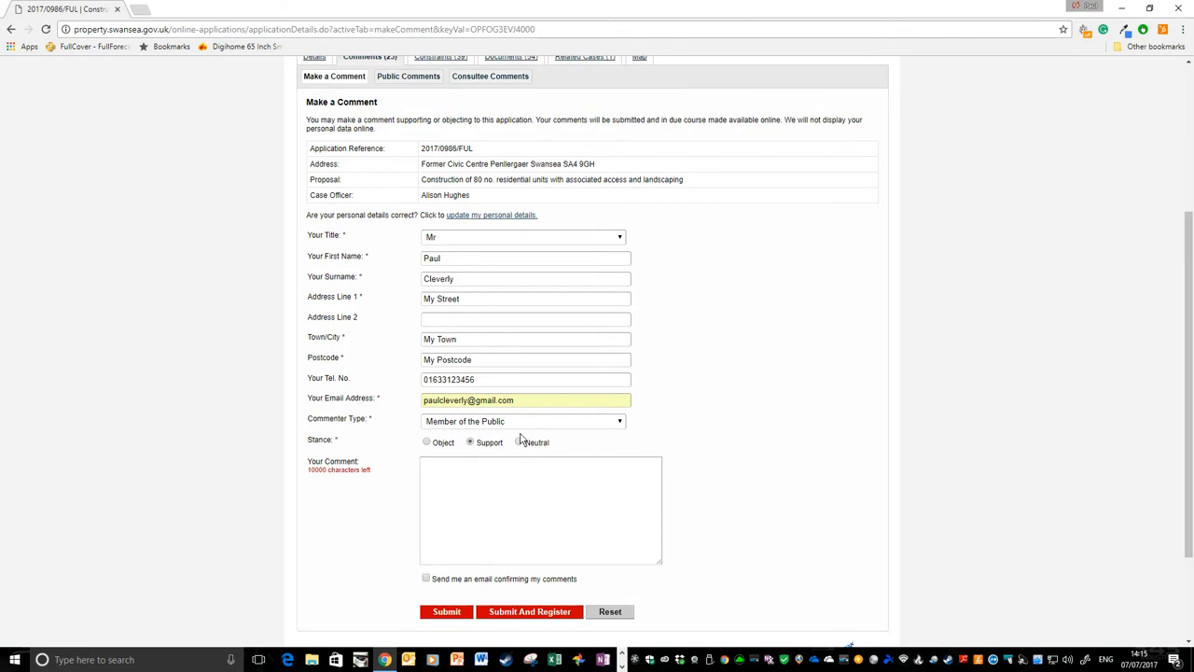
{"action": "left_click", "coordinate": [470, 440]}
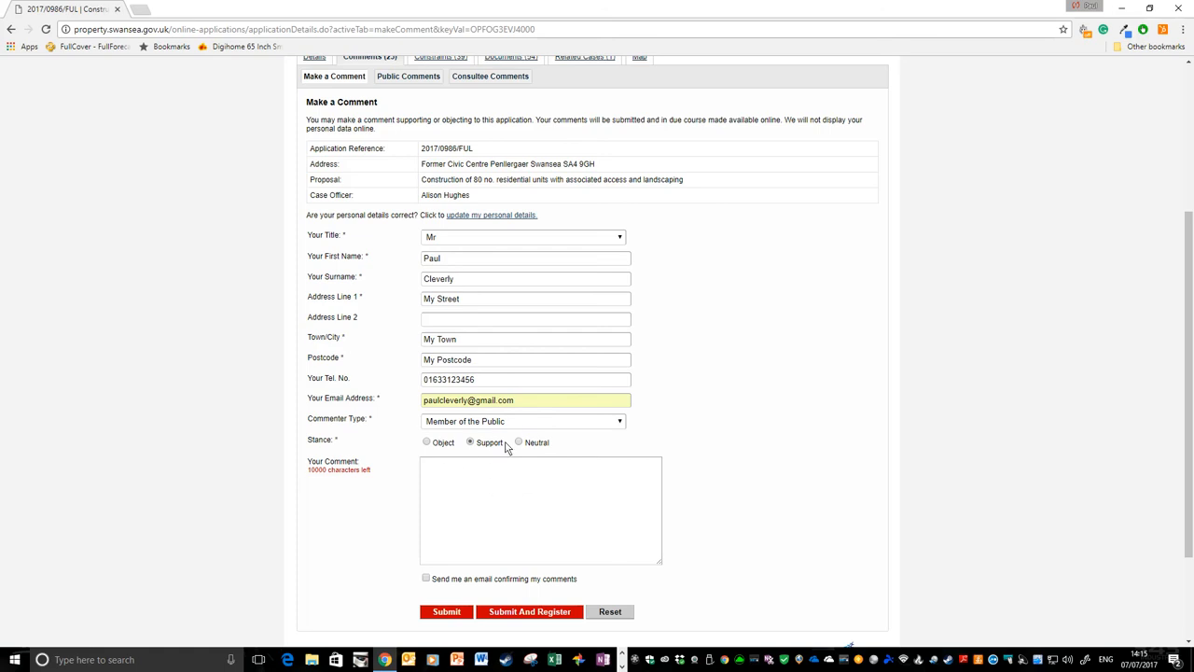
{"action": "mouse_move", "coordinate": [482, 482]}
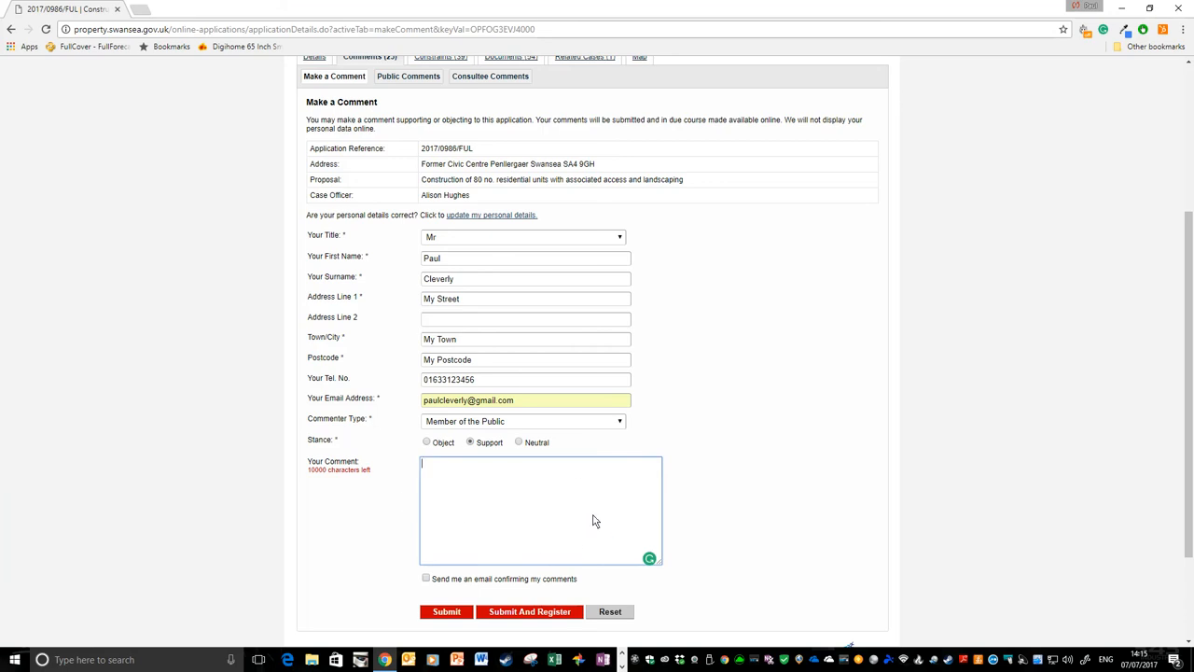
{"action": "mouse_move", "coordinate": [590, 519]}
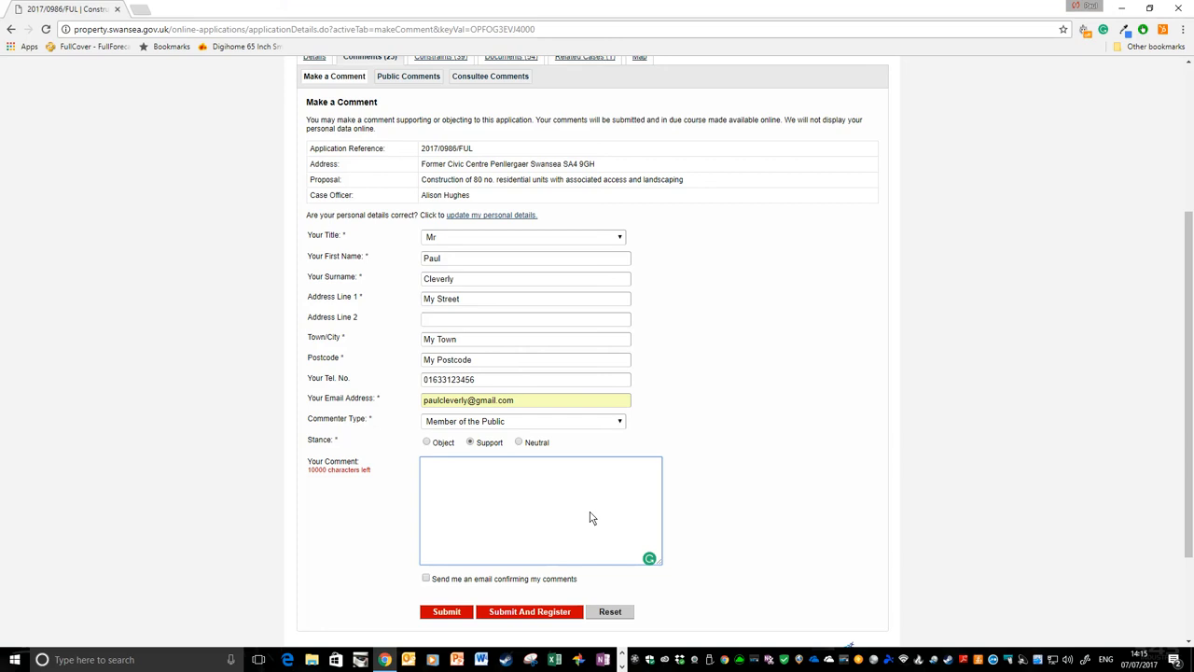
Write a supportive comment: hope the development gets approved, Penllergaer needs more homes, great location that really appeals.
{"action": "type", "text": "Really"}
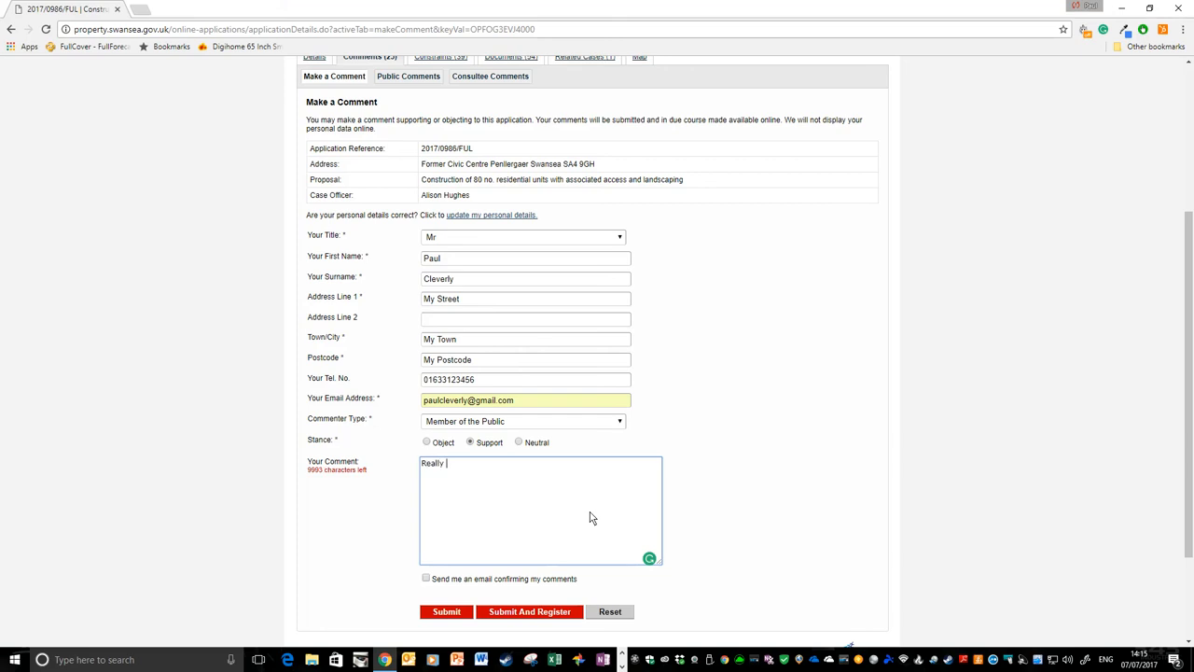
{"action": "type", "text": "hope this de"}
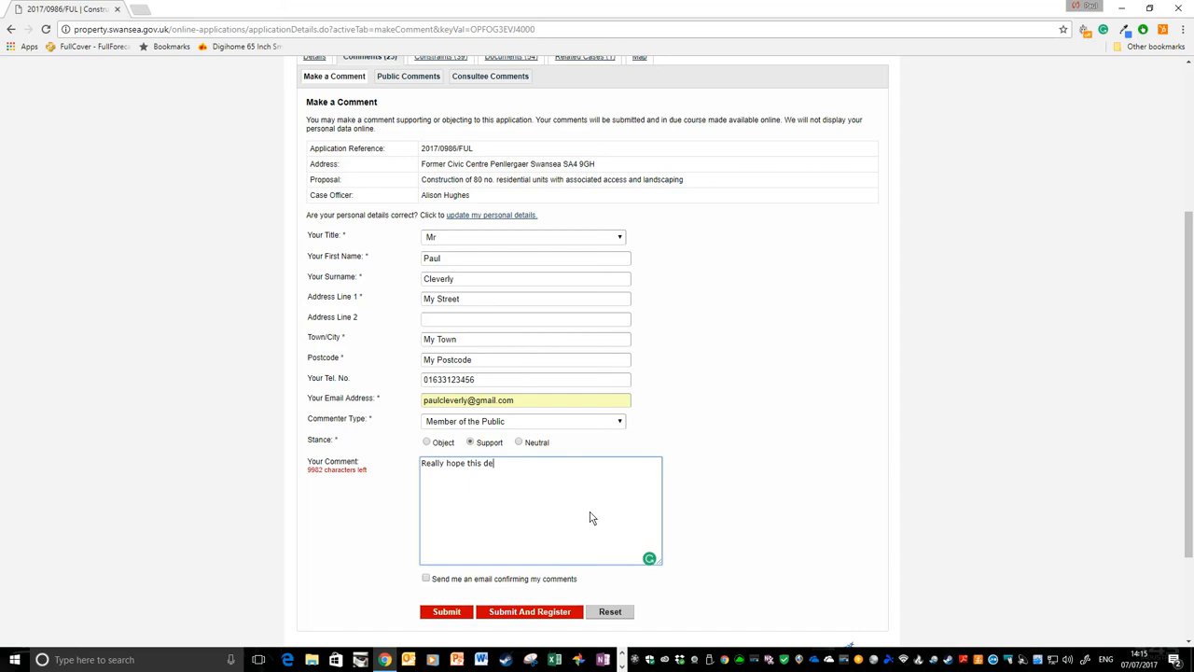
{"action": "type", "text": "velopment"}
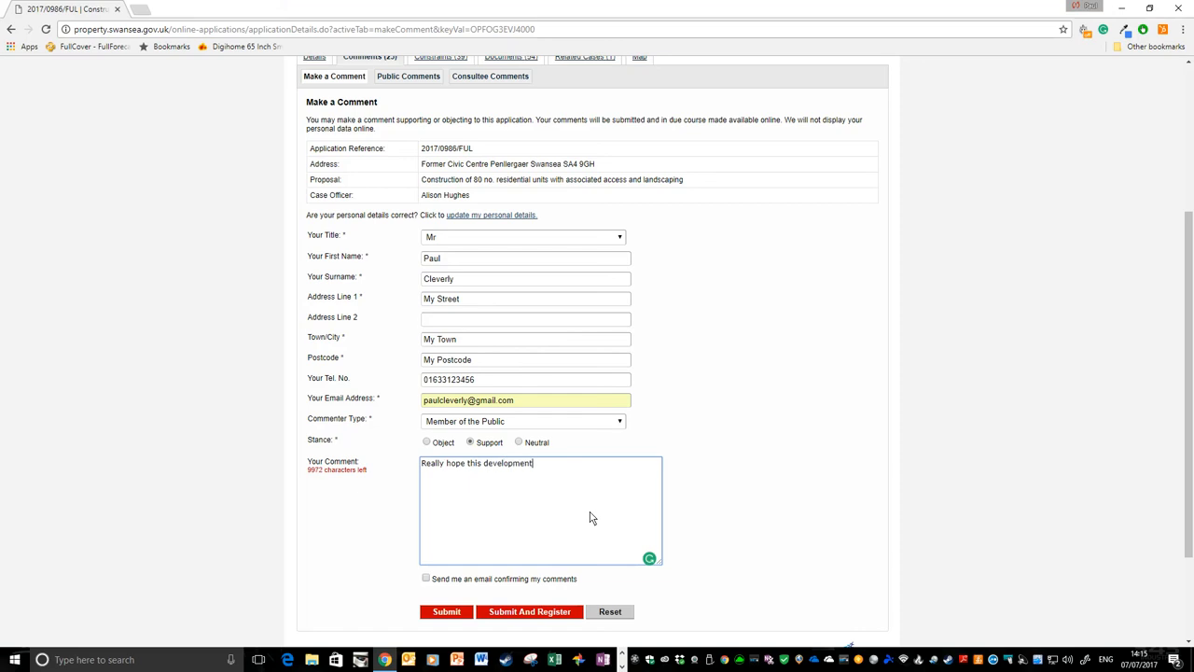
{"action": "type", "text": "get pl"}
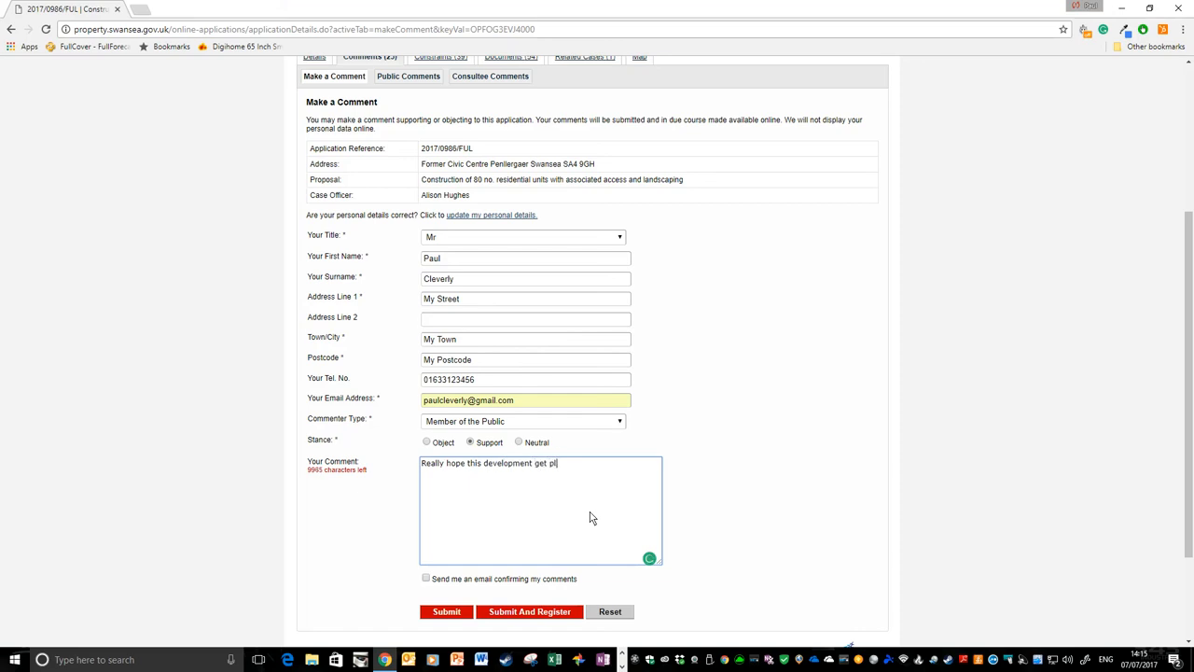
{"action": "type", "text": "approved"}
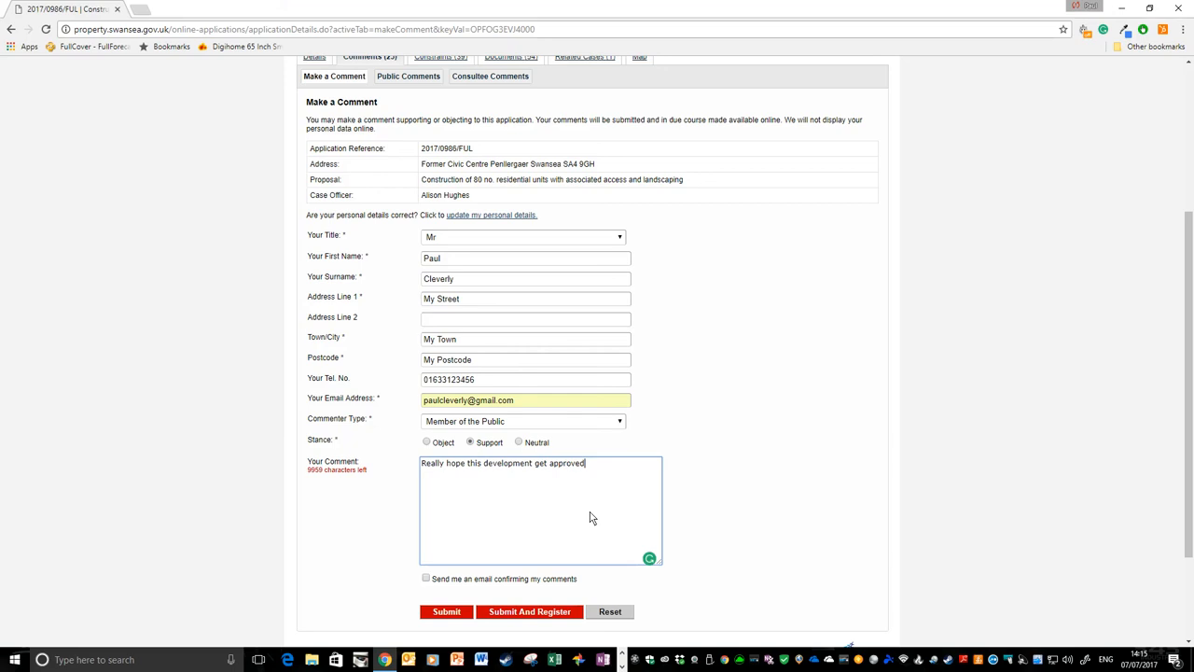
{"action": "type", "text": ", Penllergaer is in desper"}
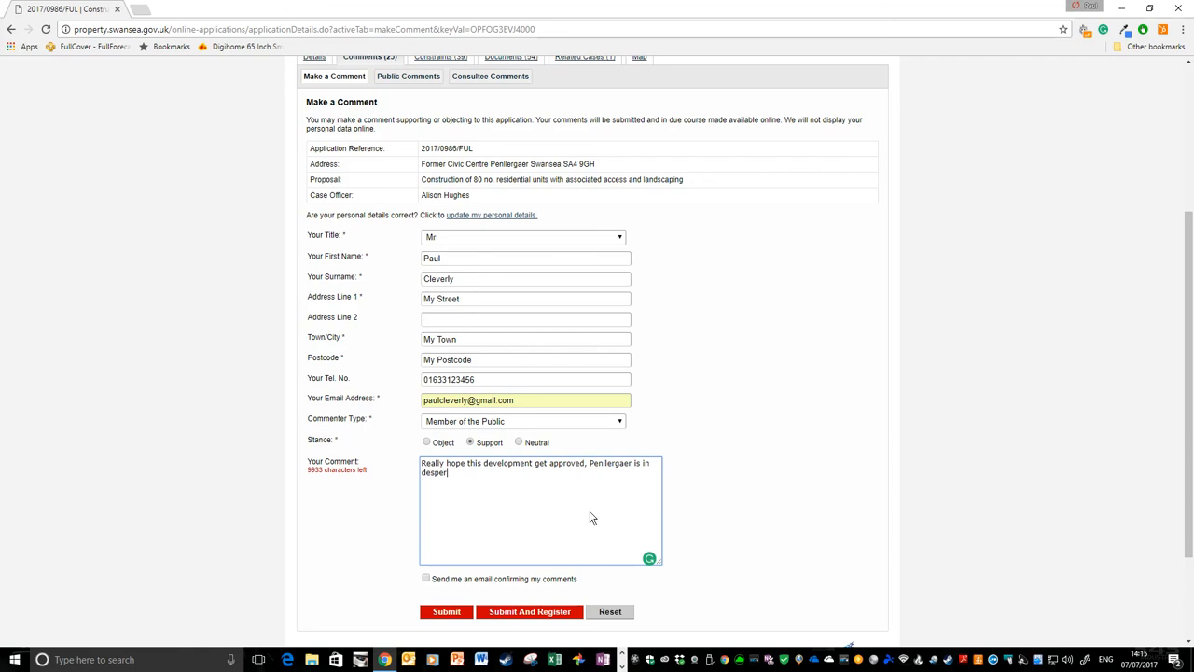
{"action": "type", "text": "ate need of"}
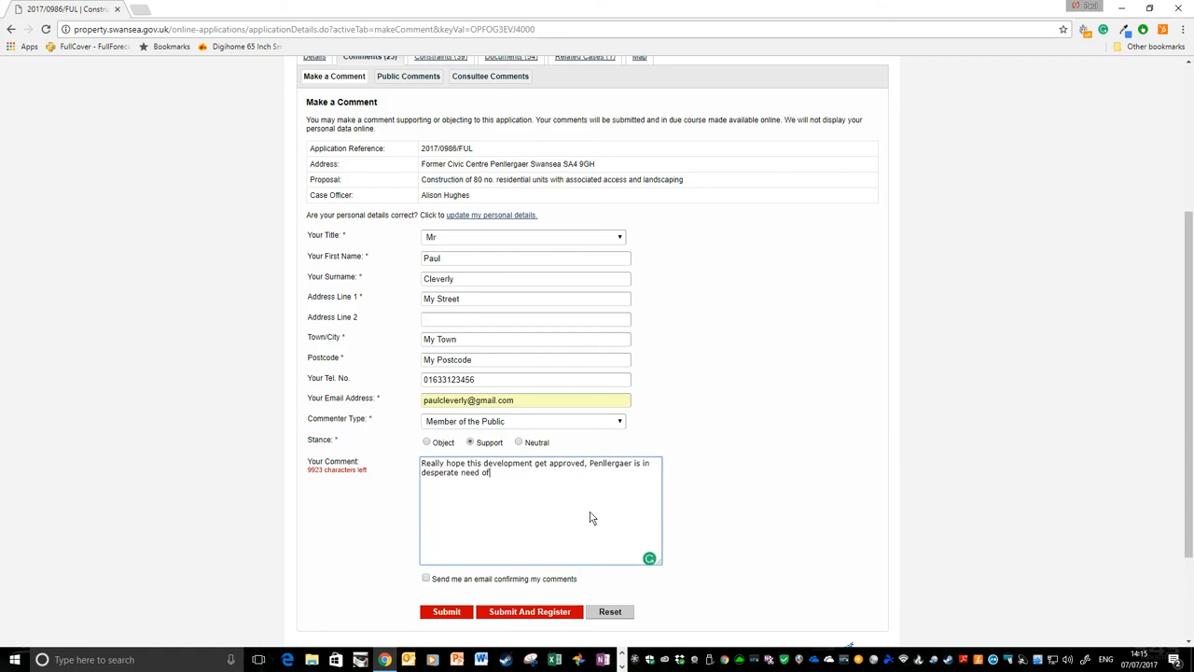
{"action": "type", "text": "more"}
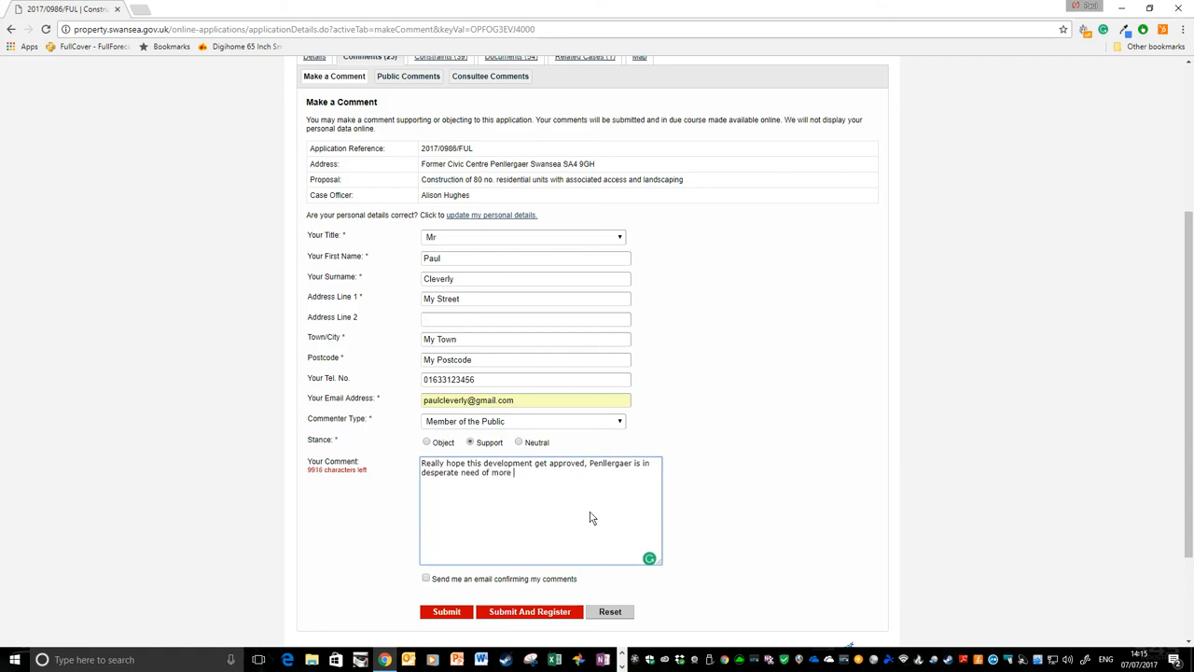
{"action": "type", "text": "homes."}
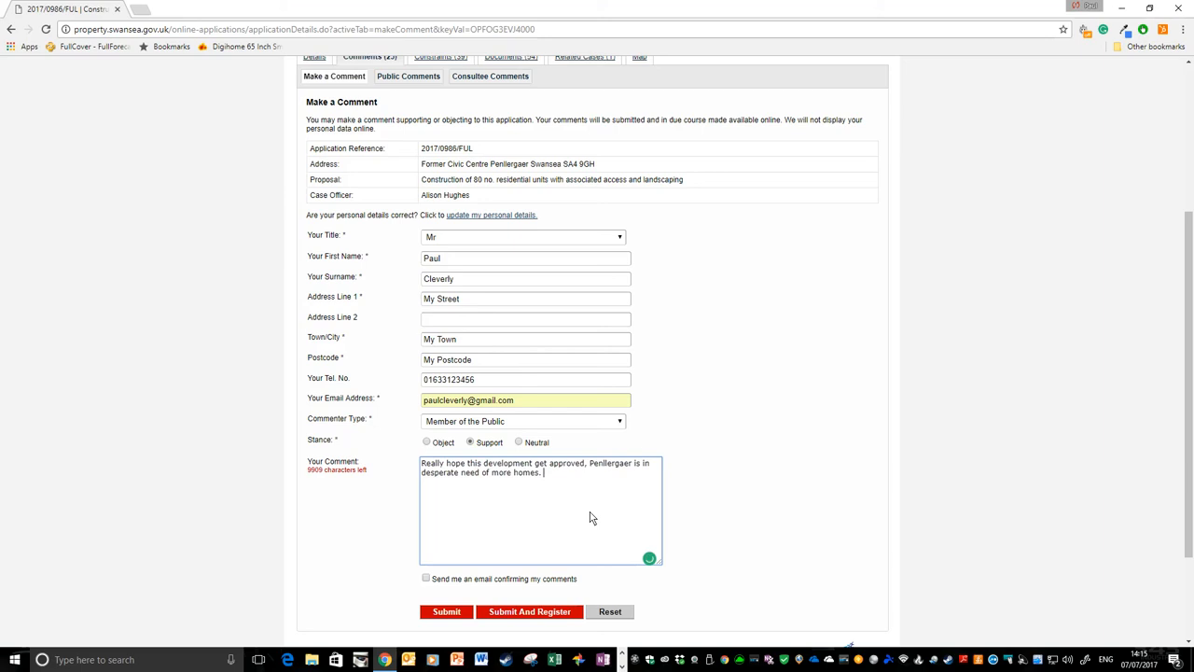
{"action": "type", "text": "Its"}
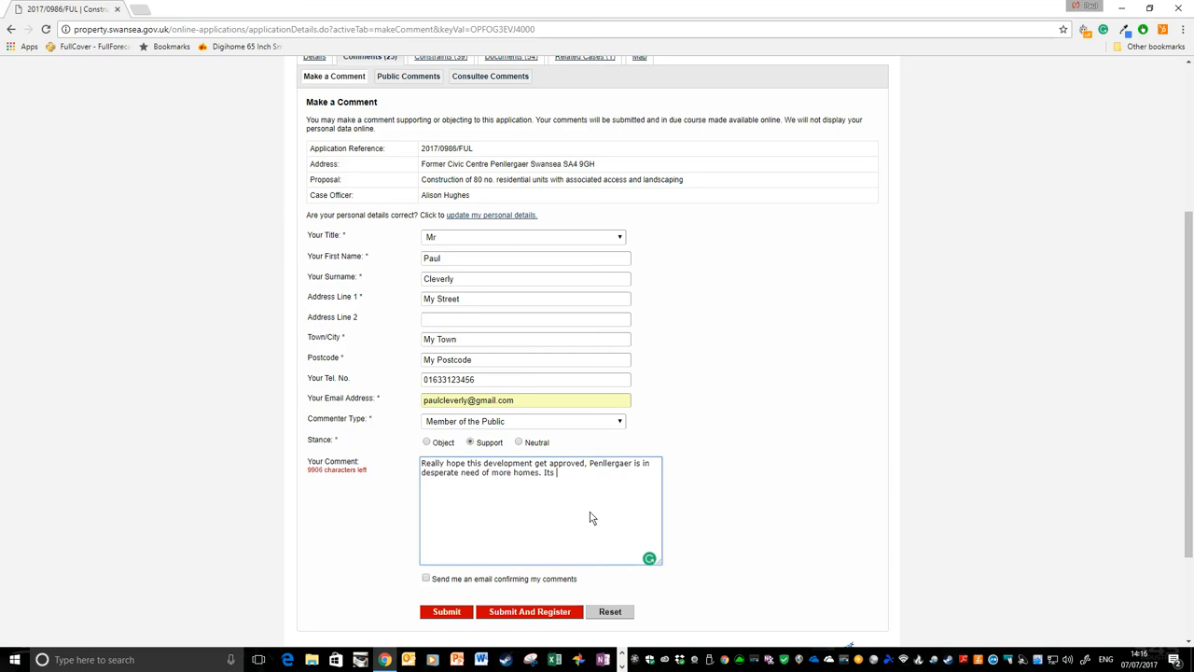
{"action": "type", "text": "great location and easy"}
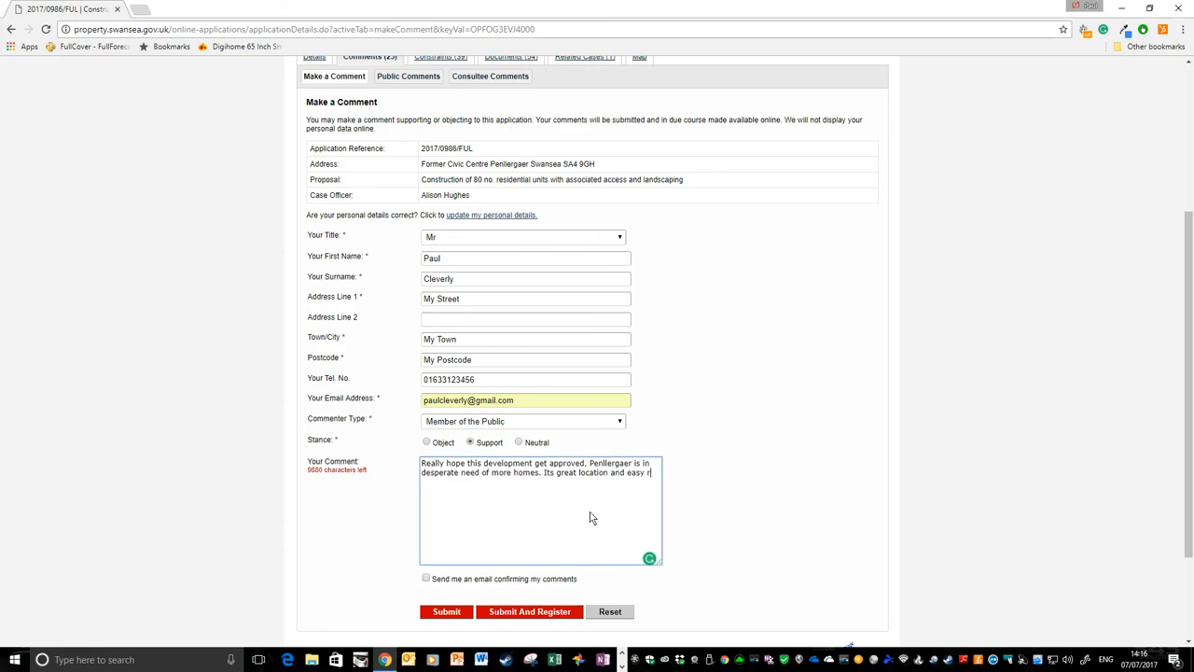
{"action": "type", "text": "really appeals."}
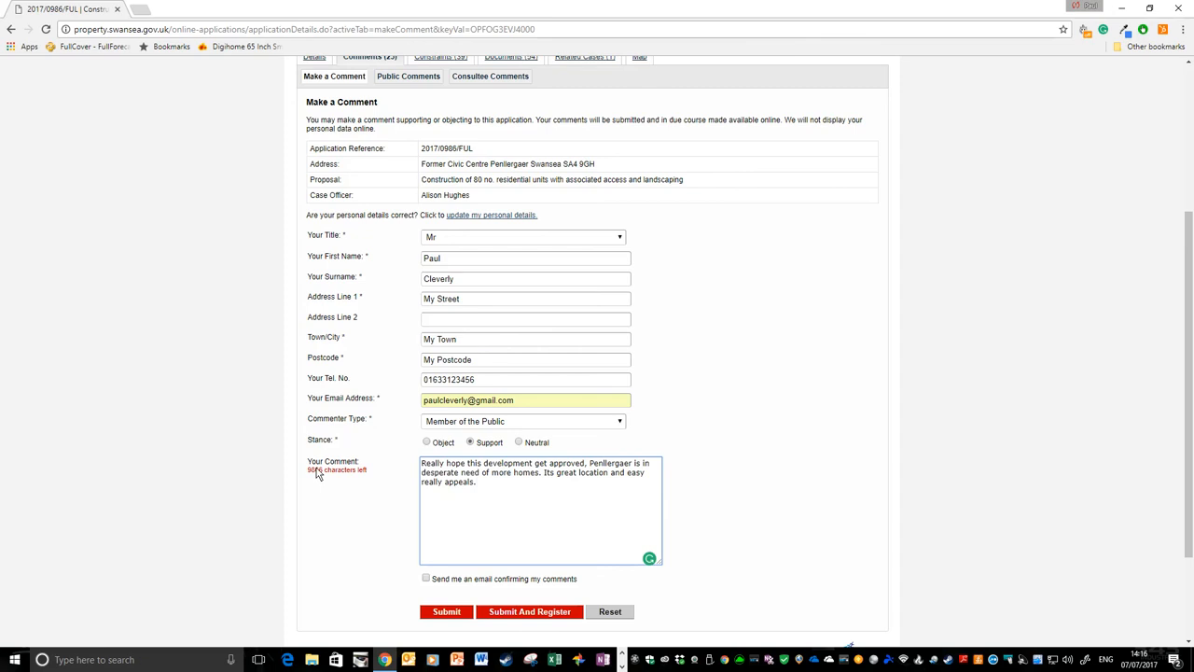
{"action": "scroll", "scroll_direction": "down", "scroll_amount": 3}
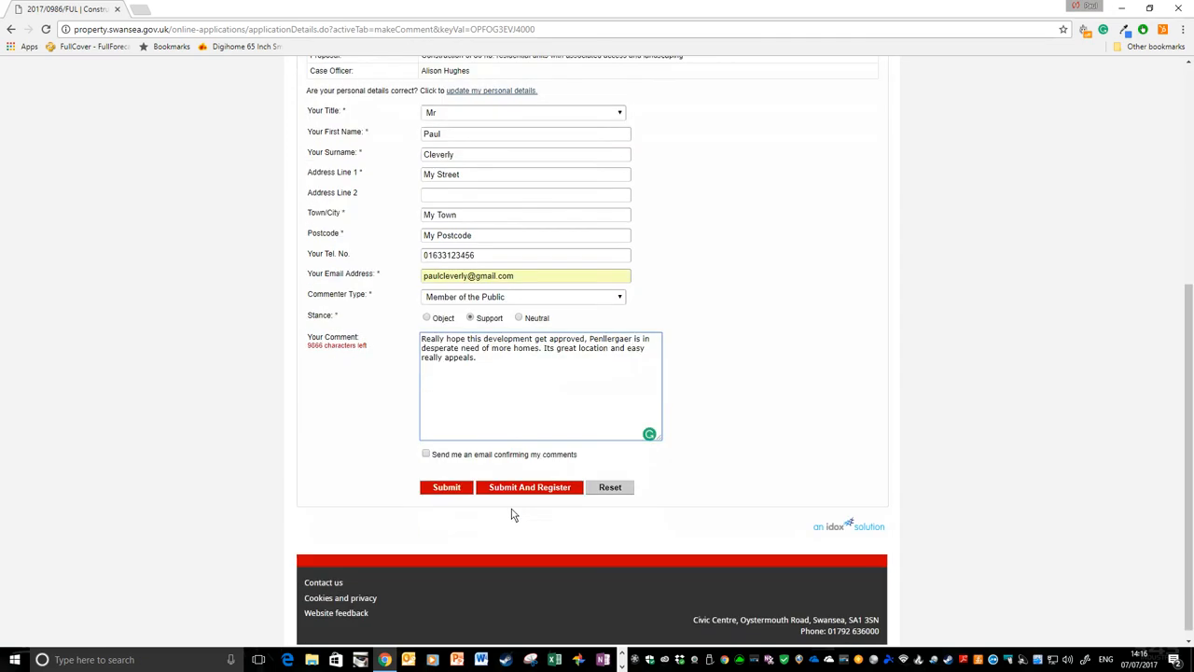
{"action": "mouse_move", "coordinate": [508, 433]}
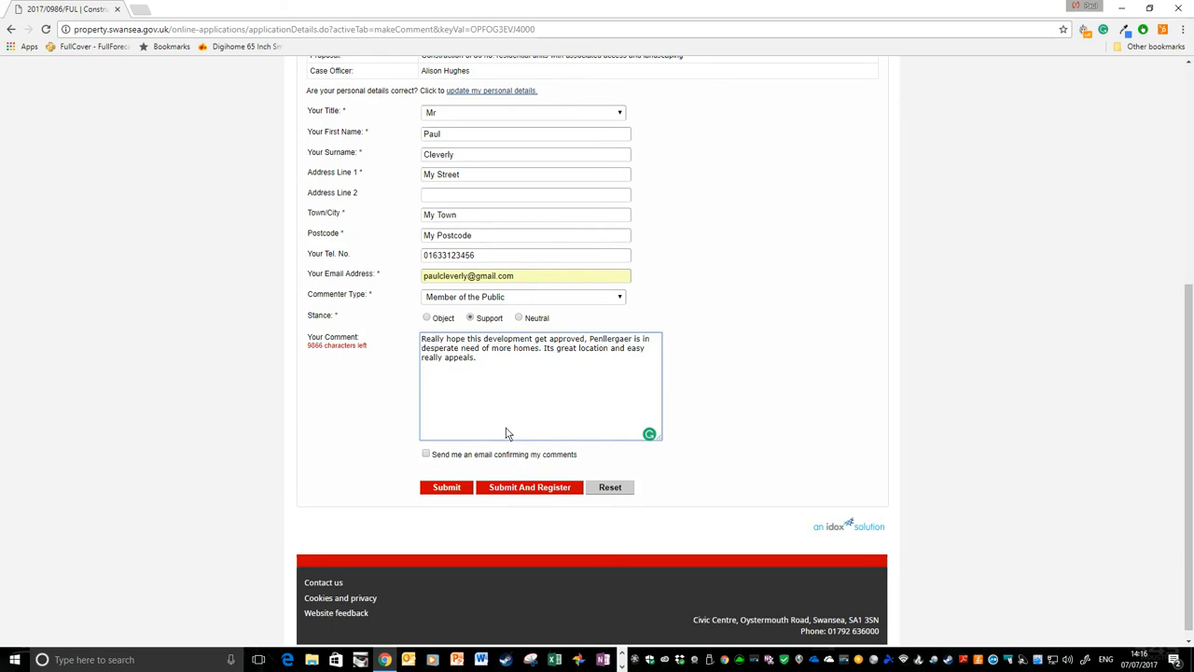
{"action": "mouse_move", "coordinate": [522, 470]}
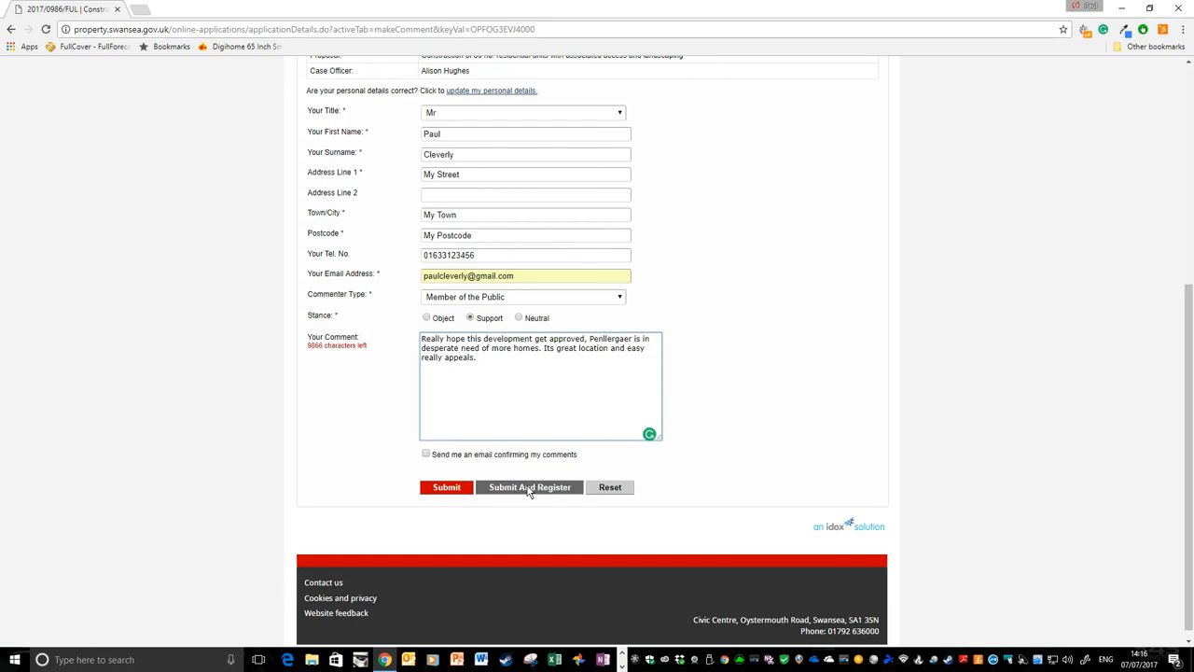
{"action": "mouse_move", "coordinate": [560, 299]}
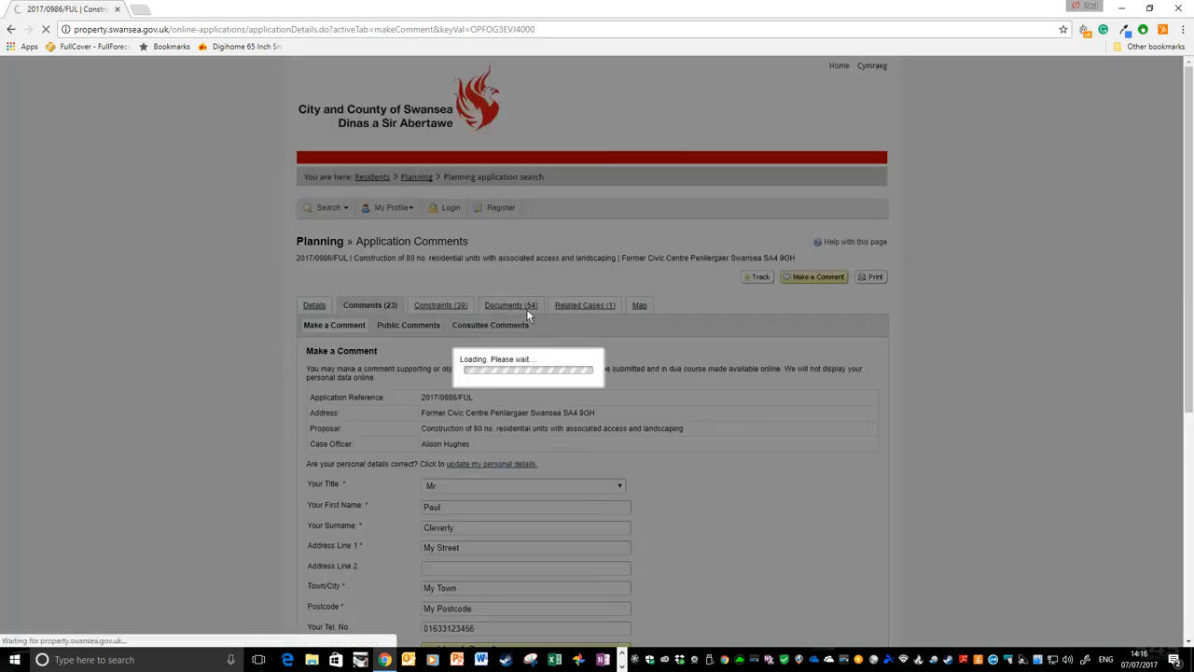
View the application's Documents list, then return to a cleared Make a Comment form.
{"action": "left_click", "coordinate": [511, 306]}
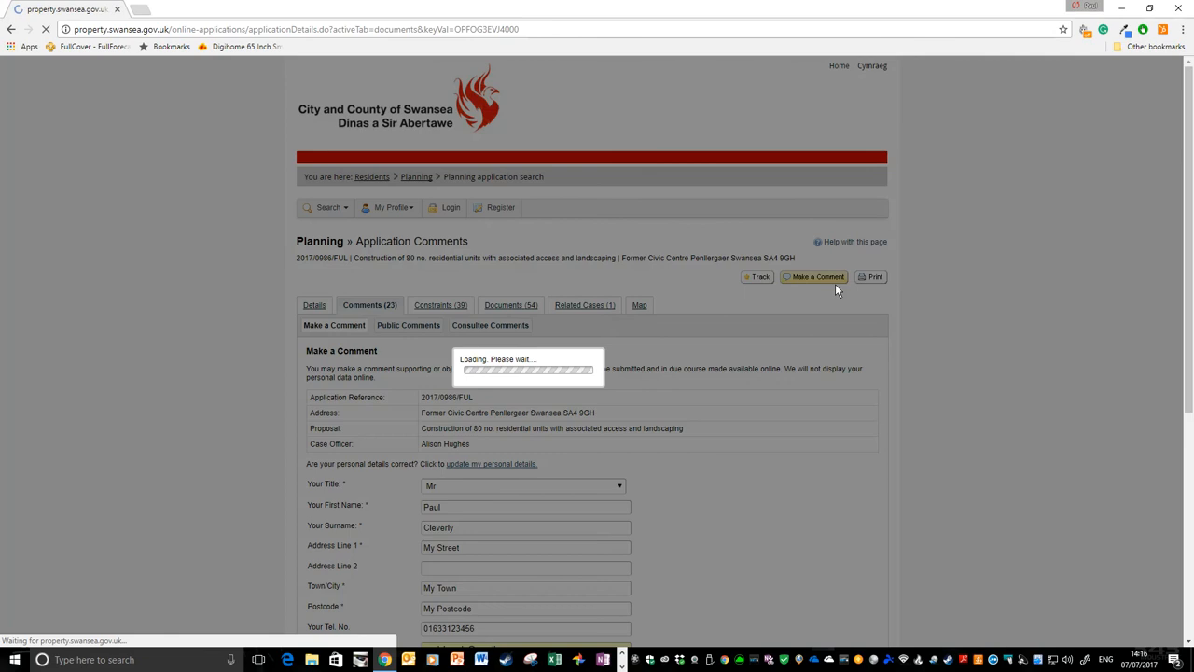
{"action": "left_click", "coordinate": [511, 306]}
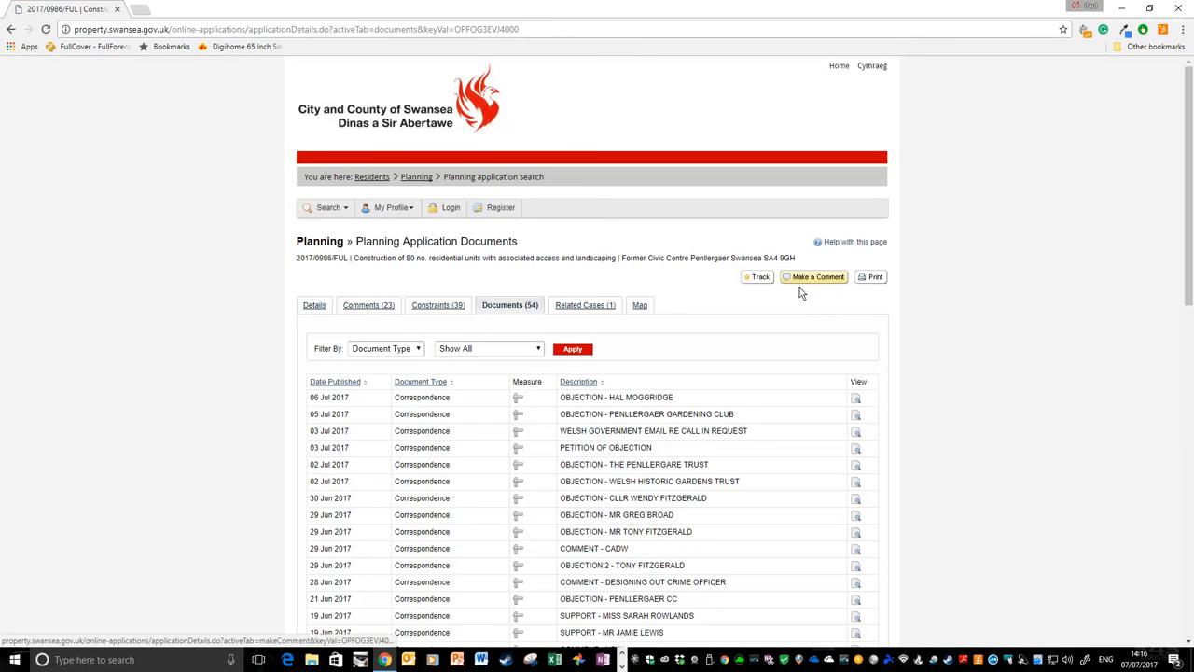
{"action": "mouse_move", "coordinate": [744, 299]}
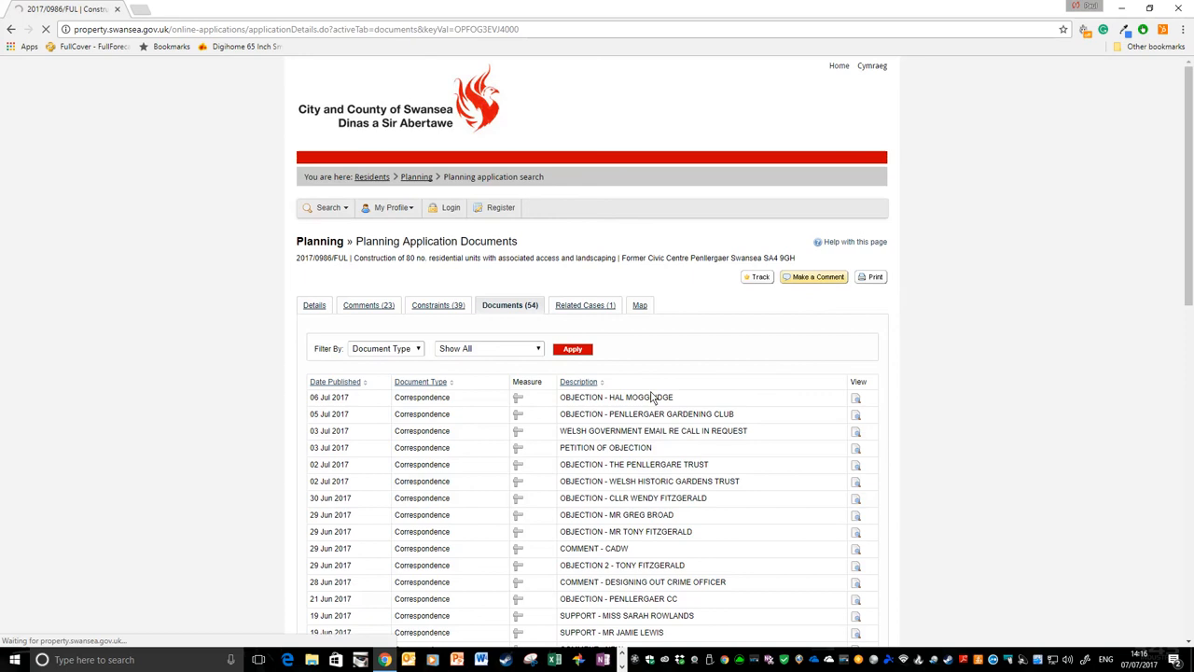
{"action": "left_click", "coordinate": [813, 276]}
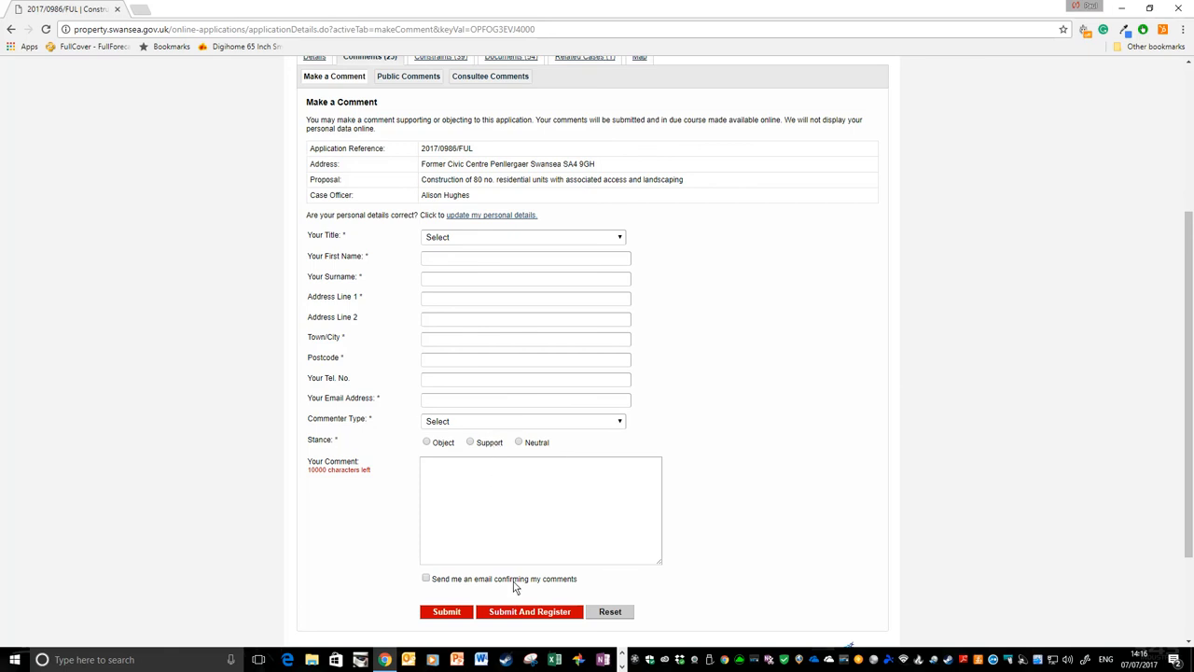
{"action": "left_click", "coordinate": [635, 661]}
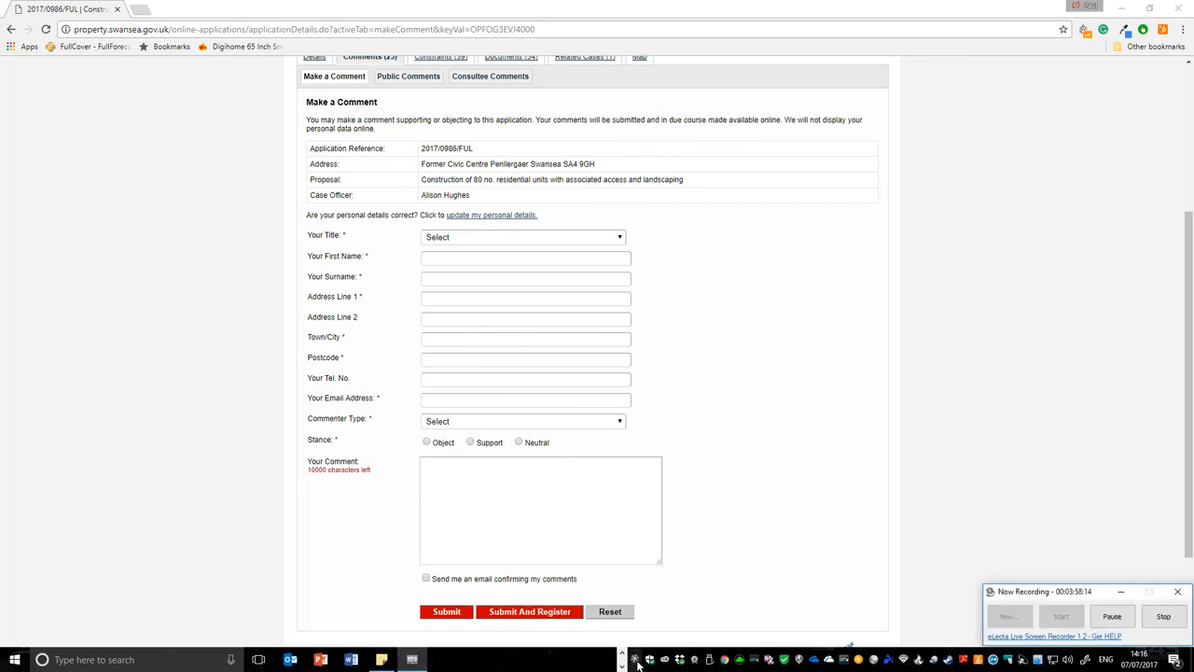
{"action": "mouse_move", "coordinate": [948, 574]}
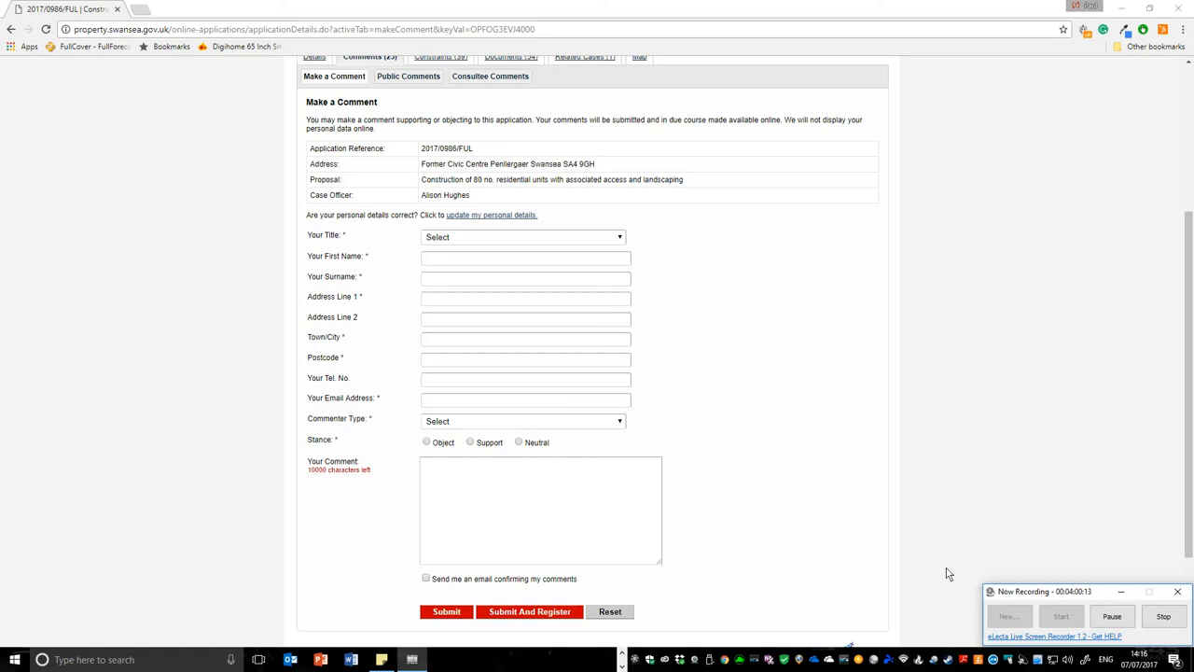